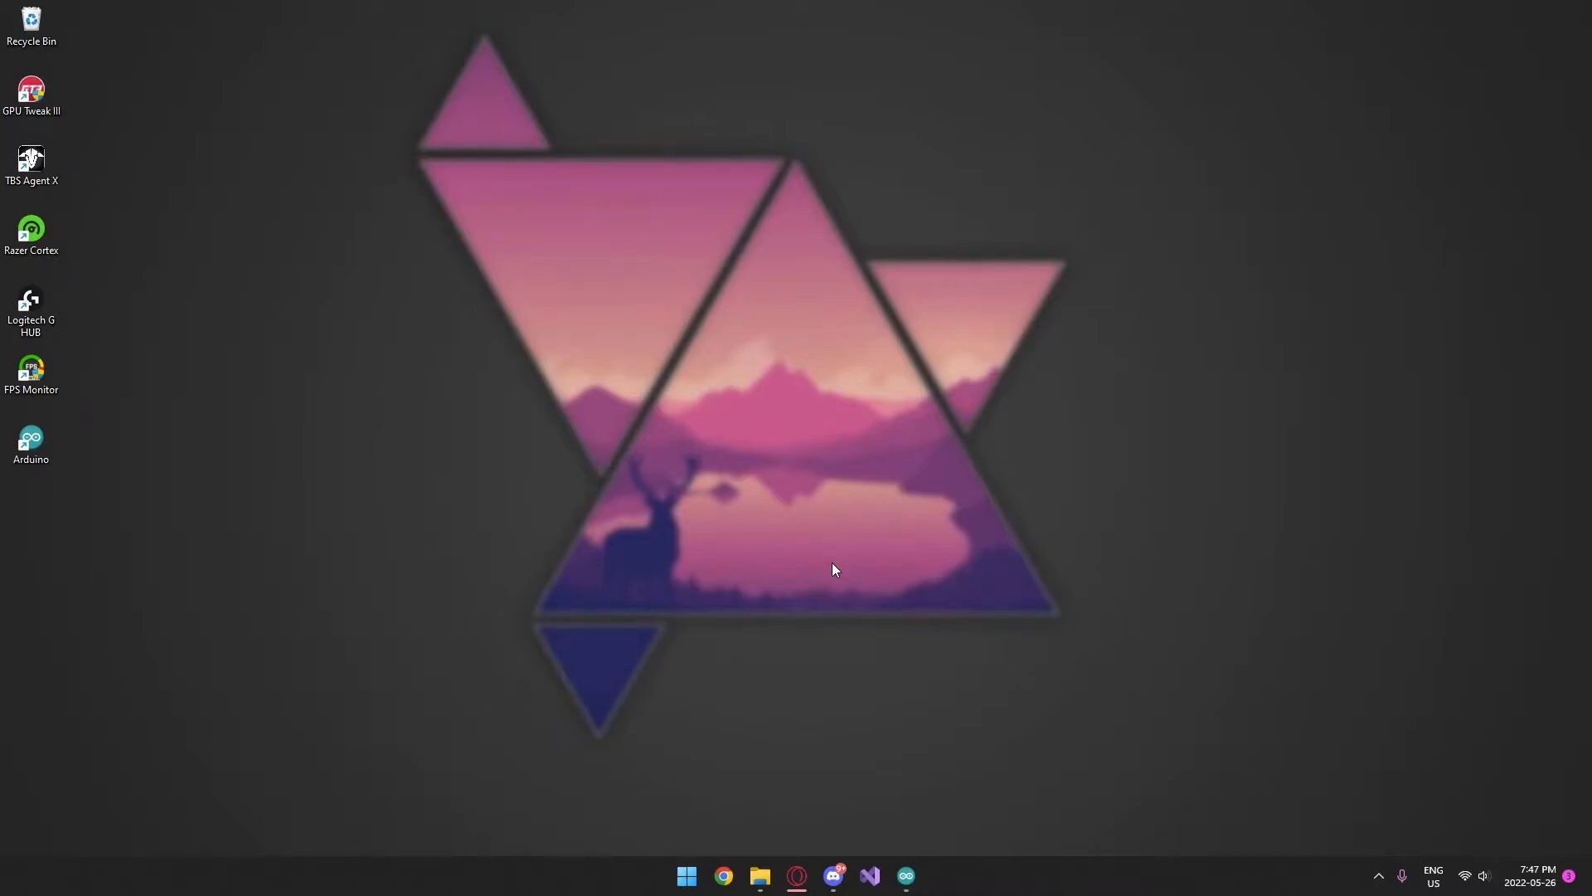
mouse_move(962, 753)
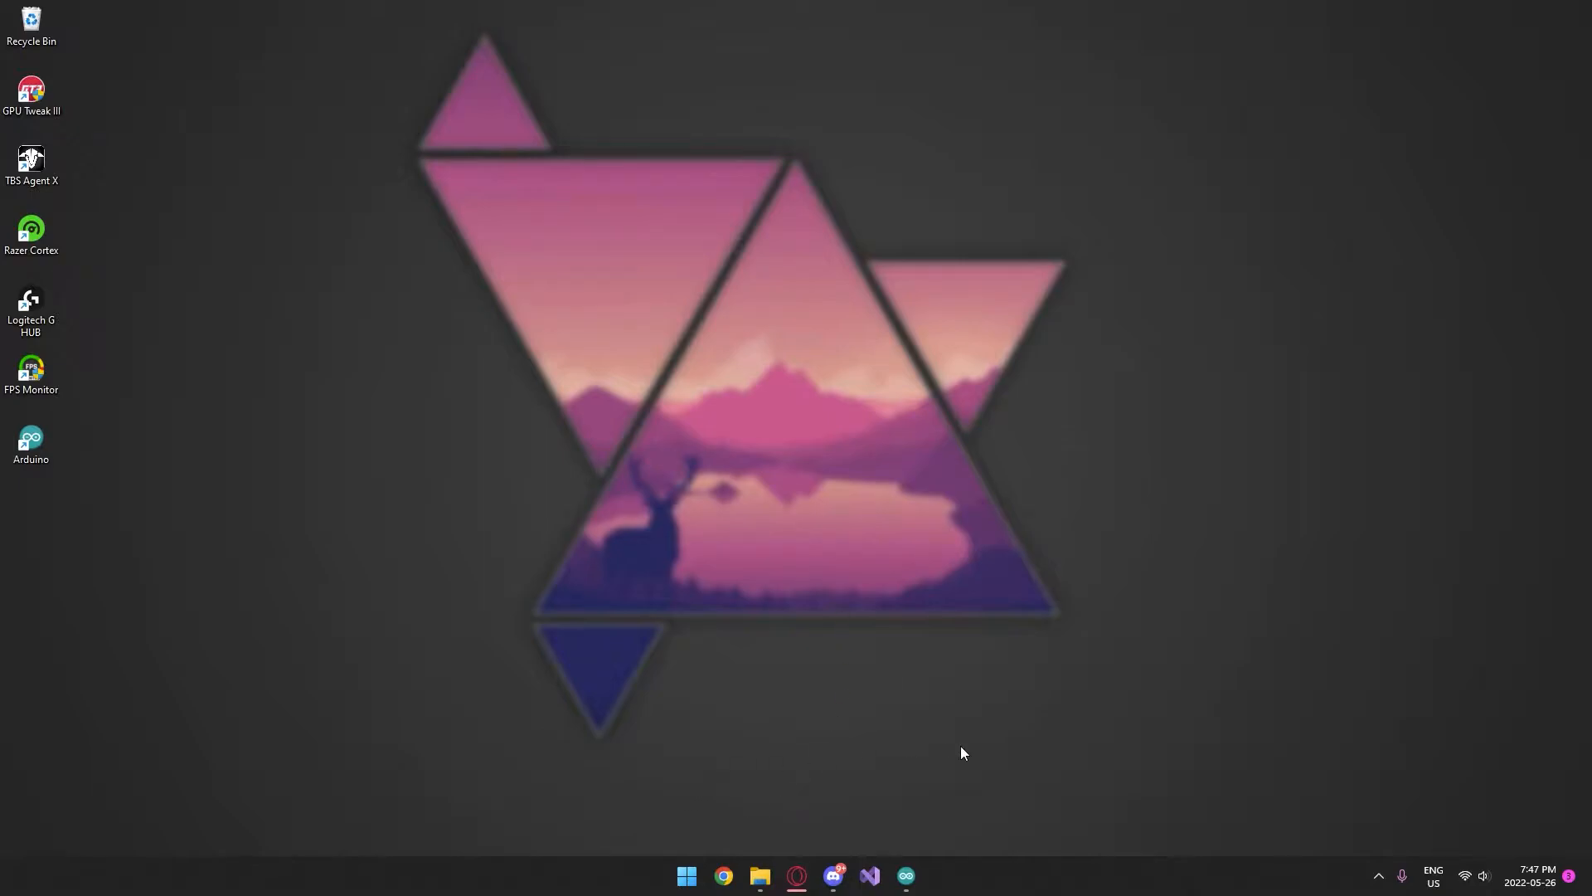
Browse to C:\Program Files\NVIDIA Corporation\NVIDIA GeForce Experience and select NVIDIA Share.
left_click(758, 875)
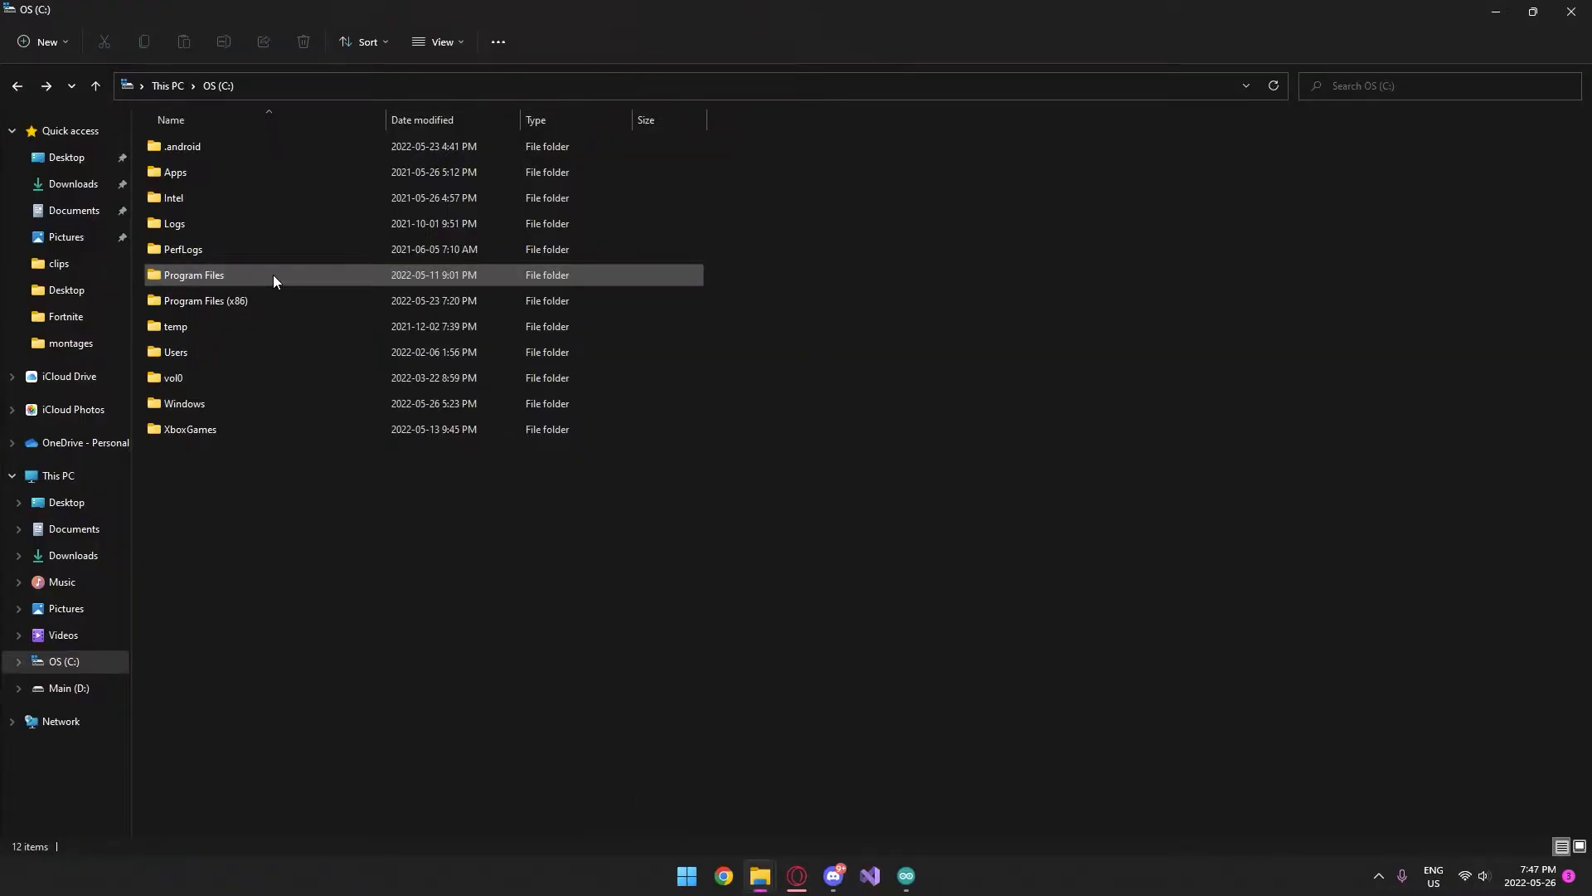
double_click(193, 274)
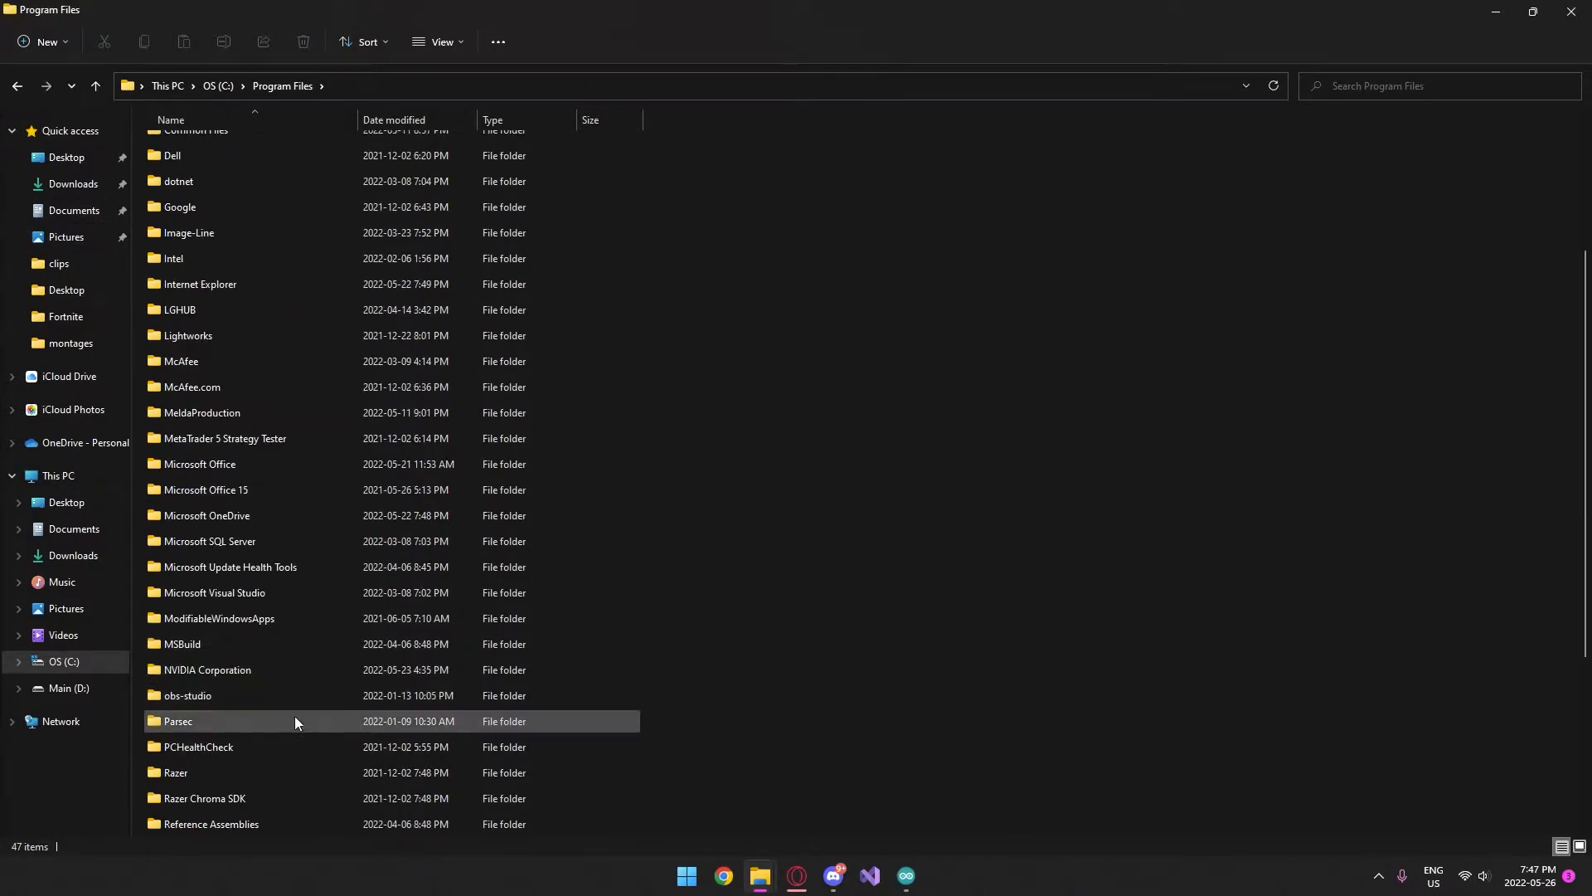
double_click(206, 671)
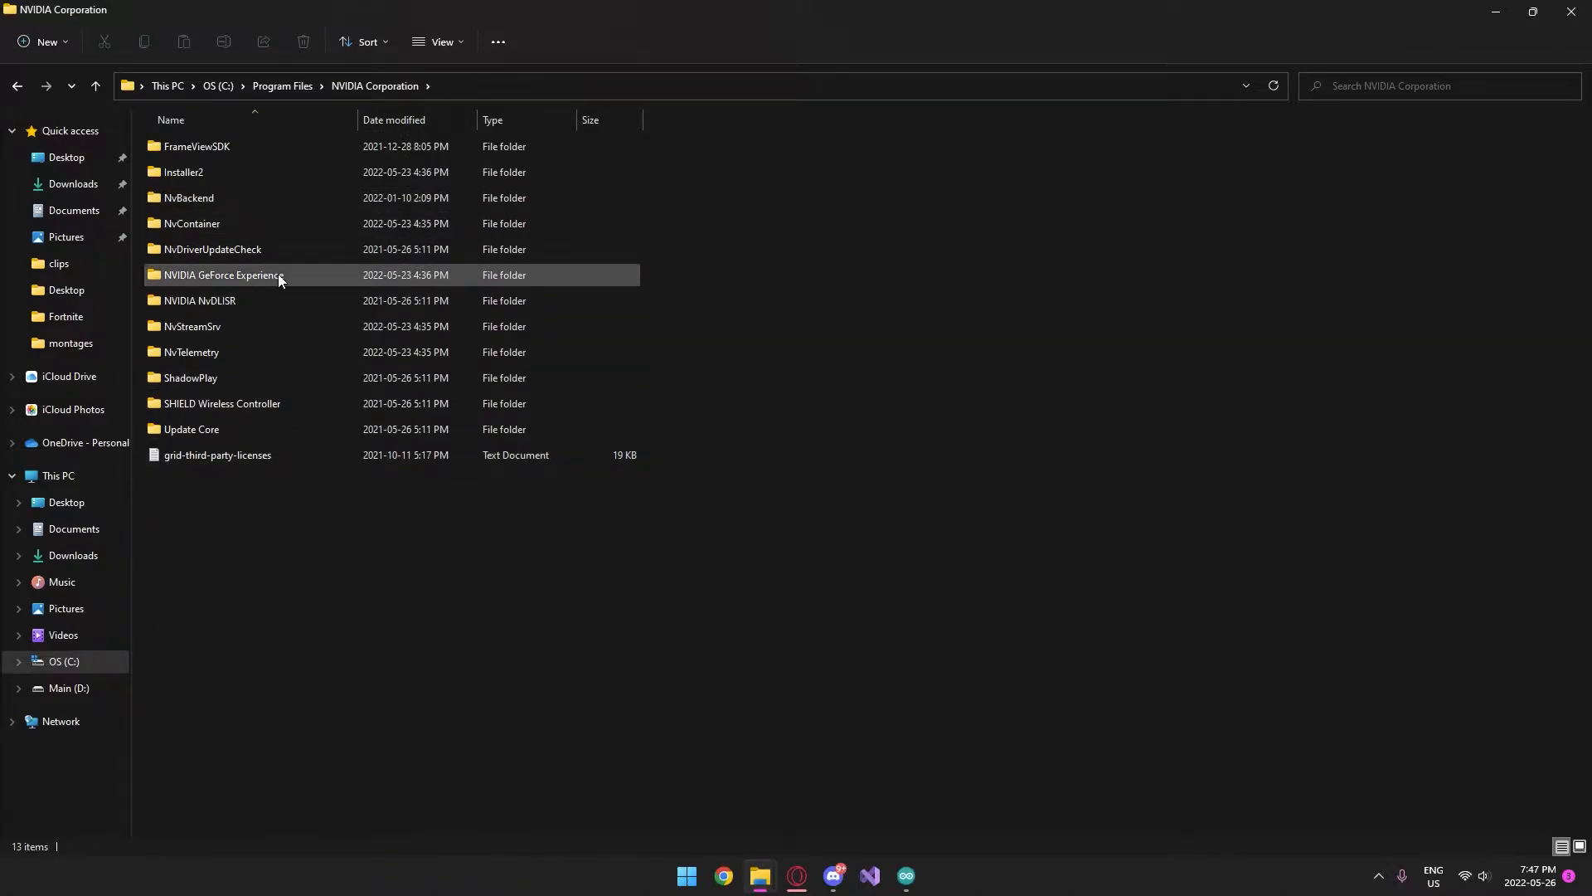
double_click(220, 273)
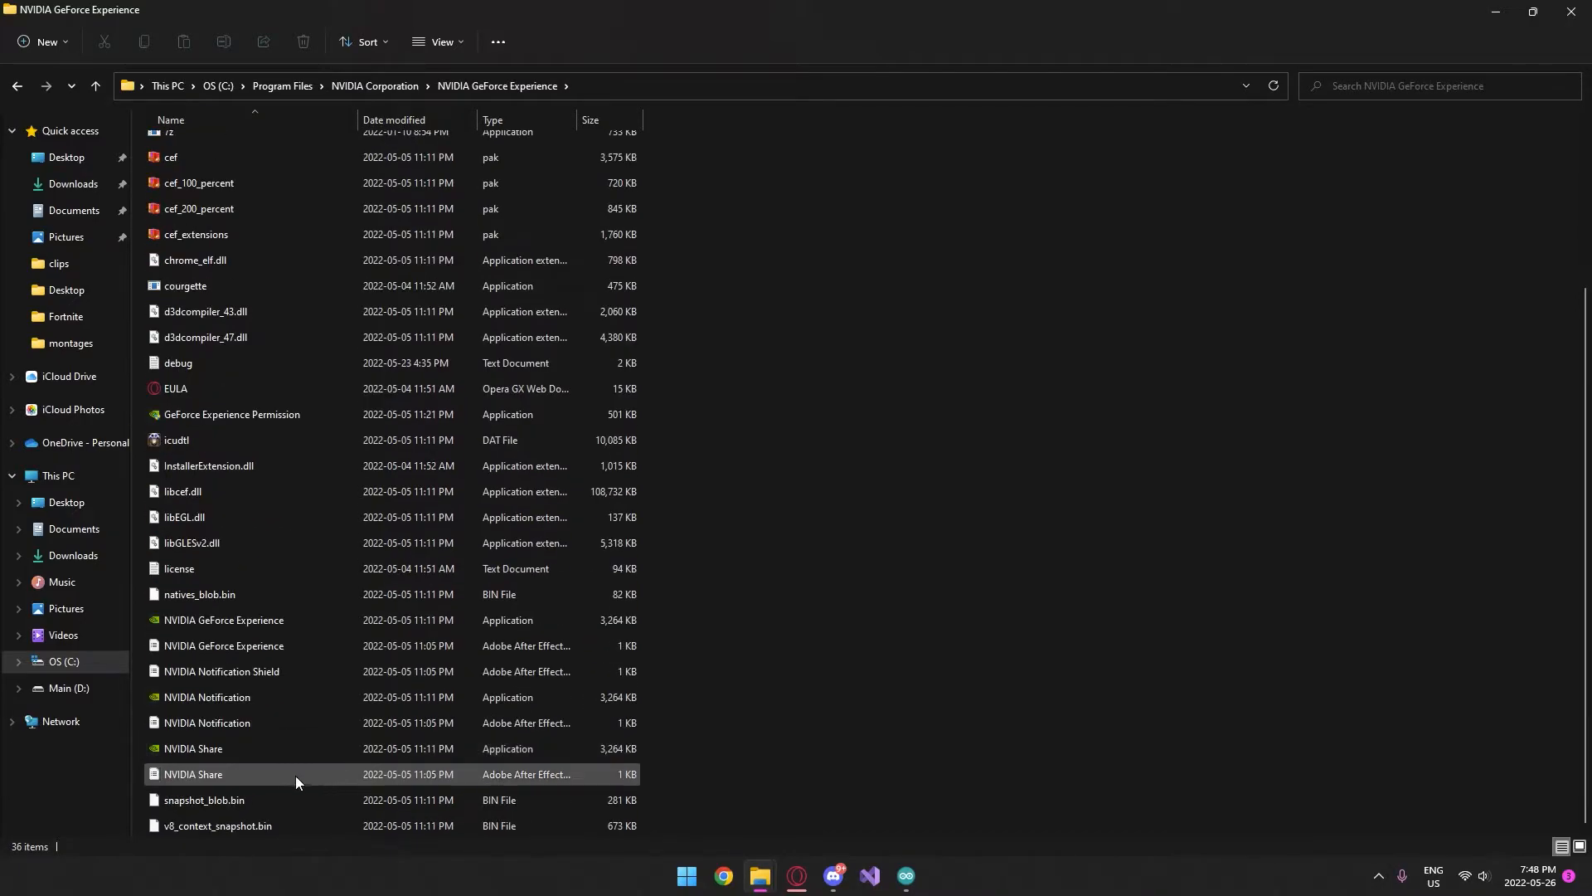
mouse_move(192, 749)
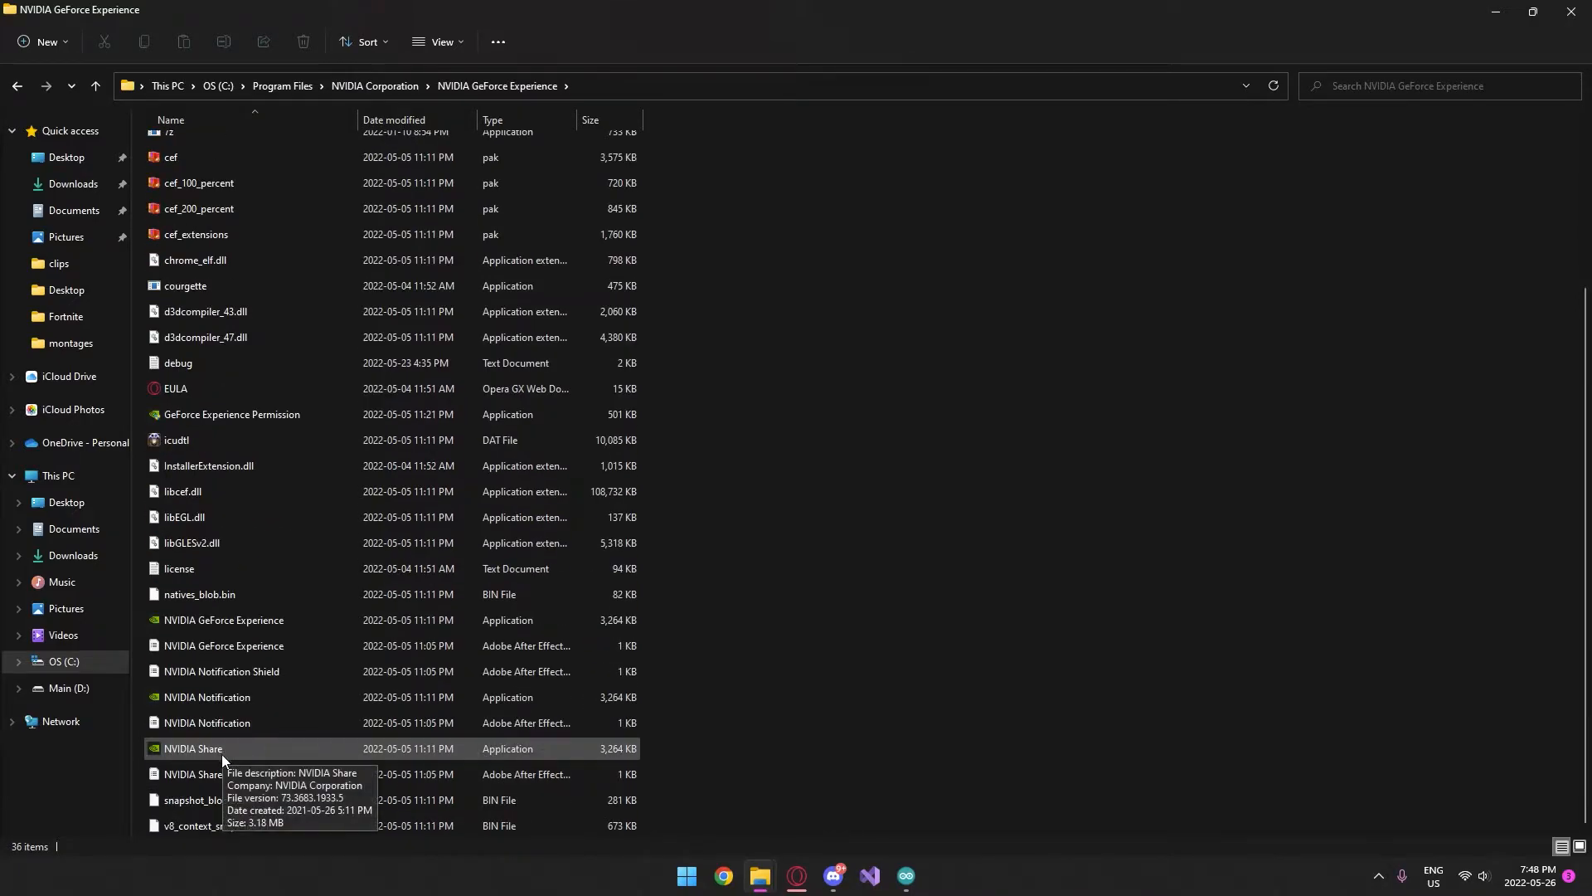
left_click(193, 748)
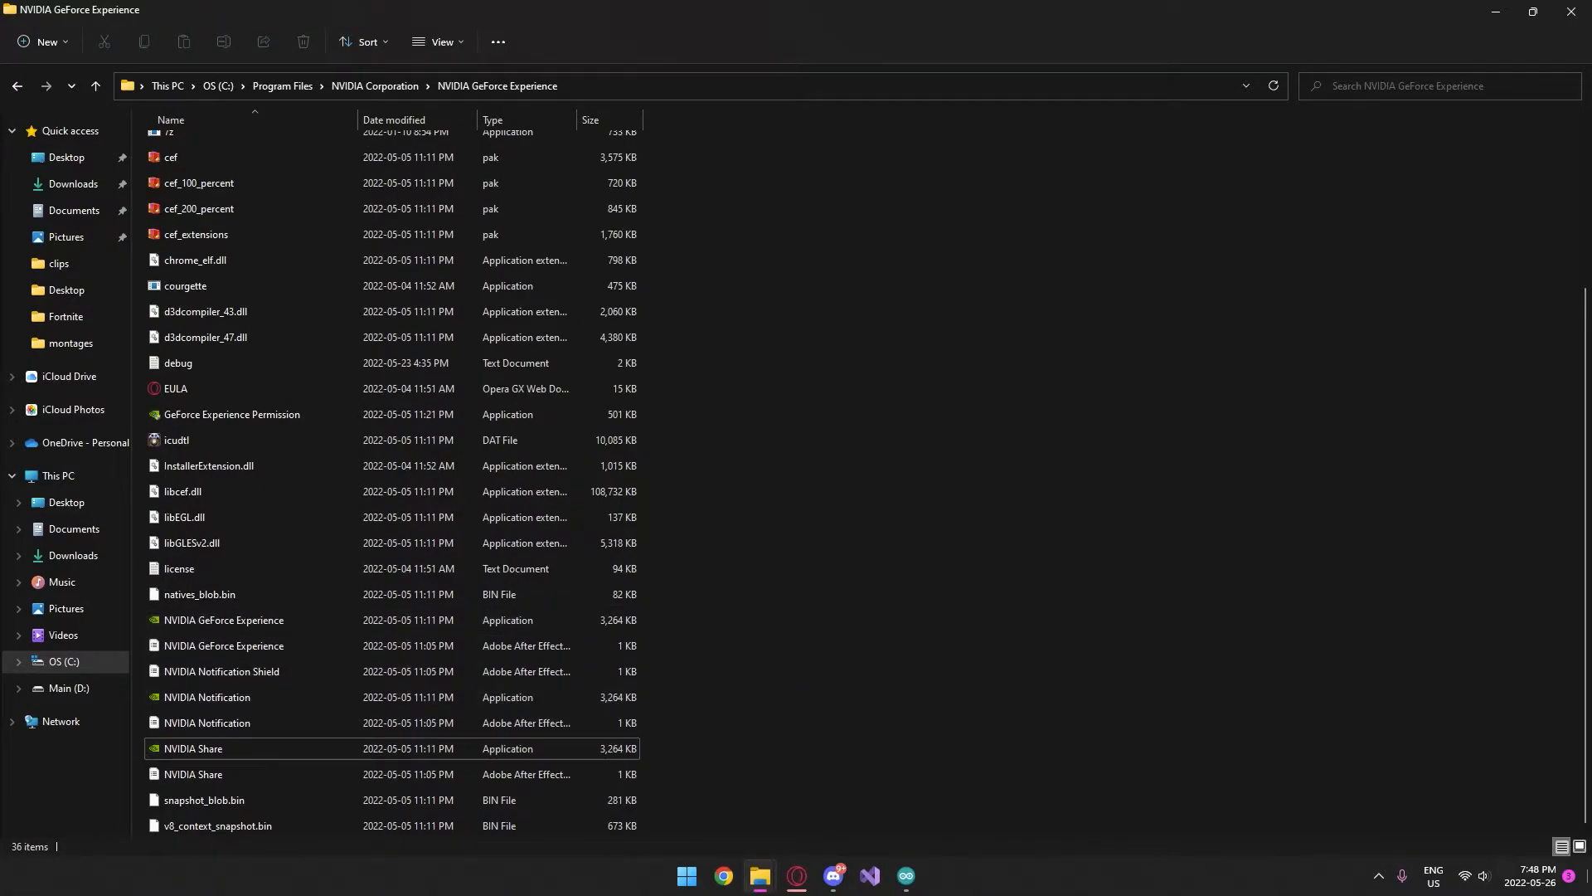
Search Start for 'GeForce Experience' and show its shortcut's file location.
left_click(687, 874)
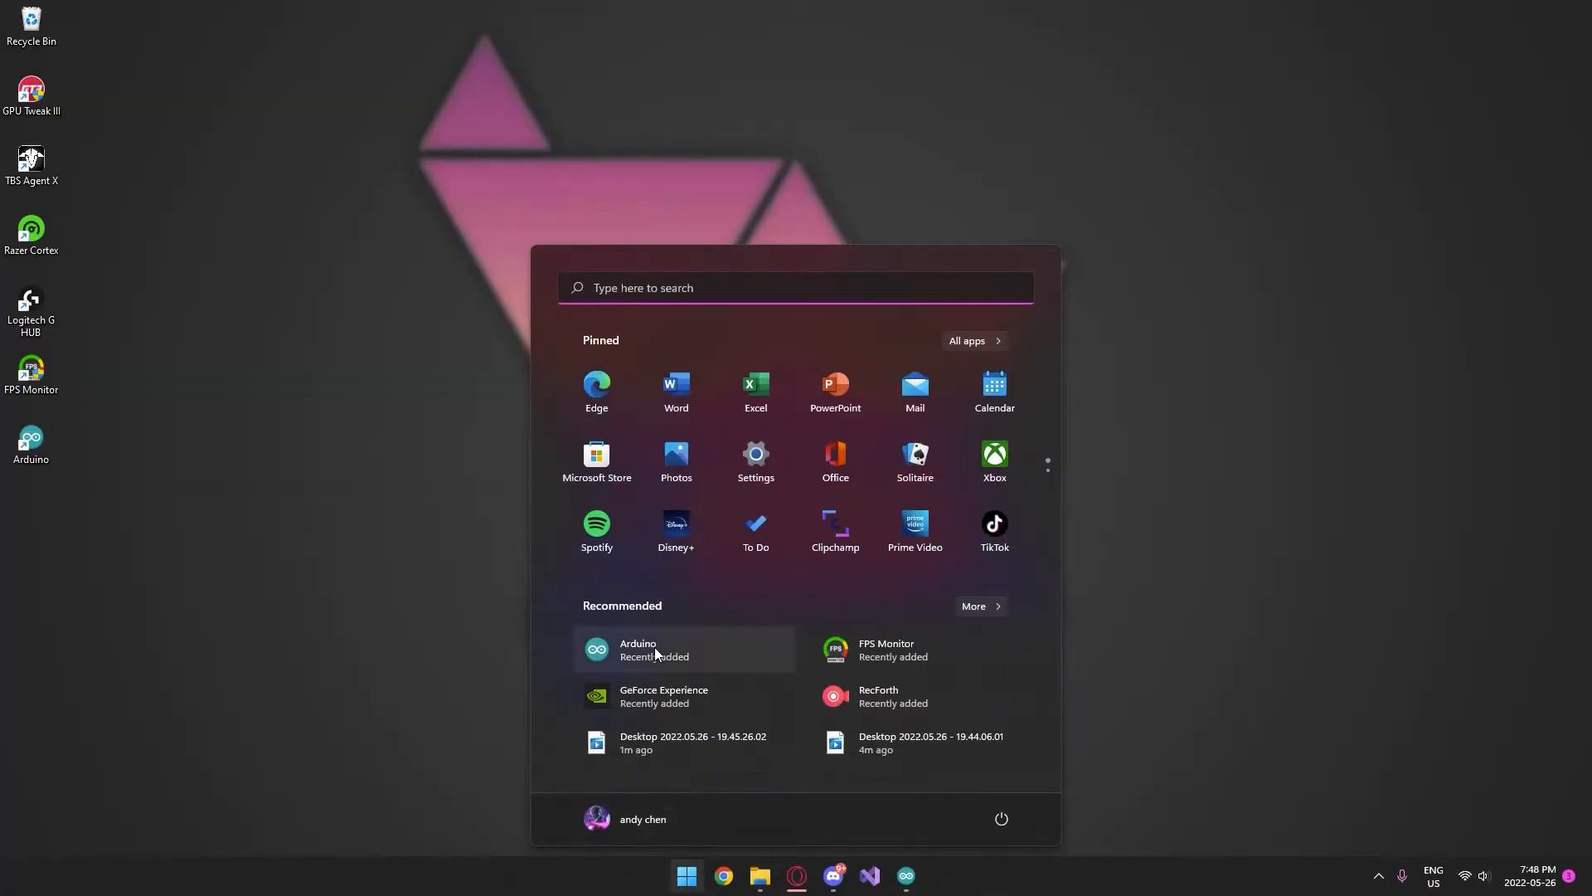
type("geForce Experience")
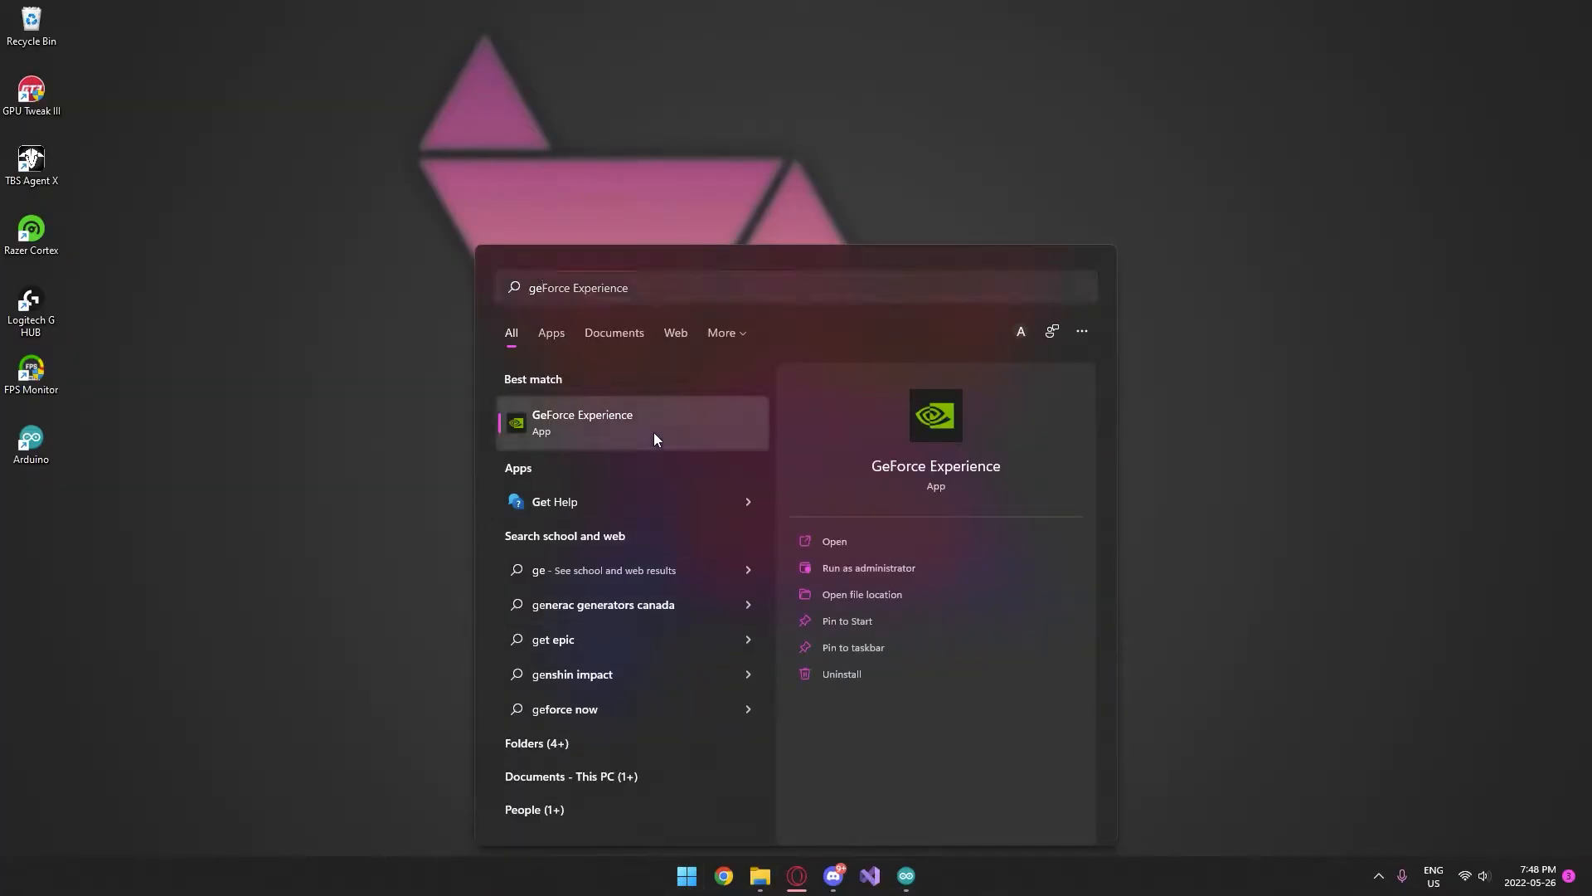
left_click(861, 594)
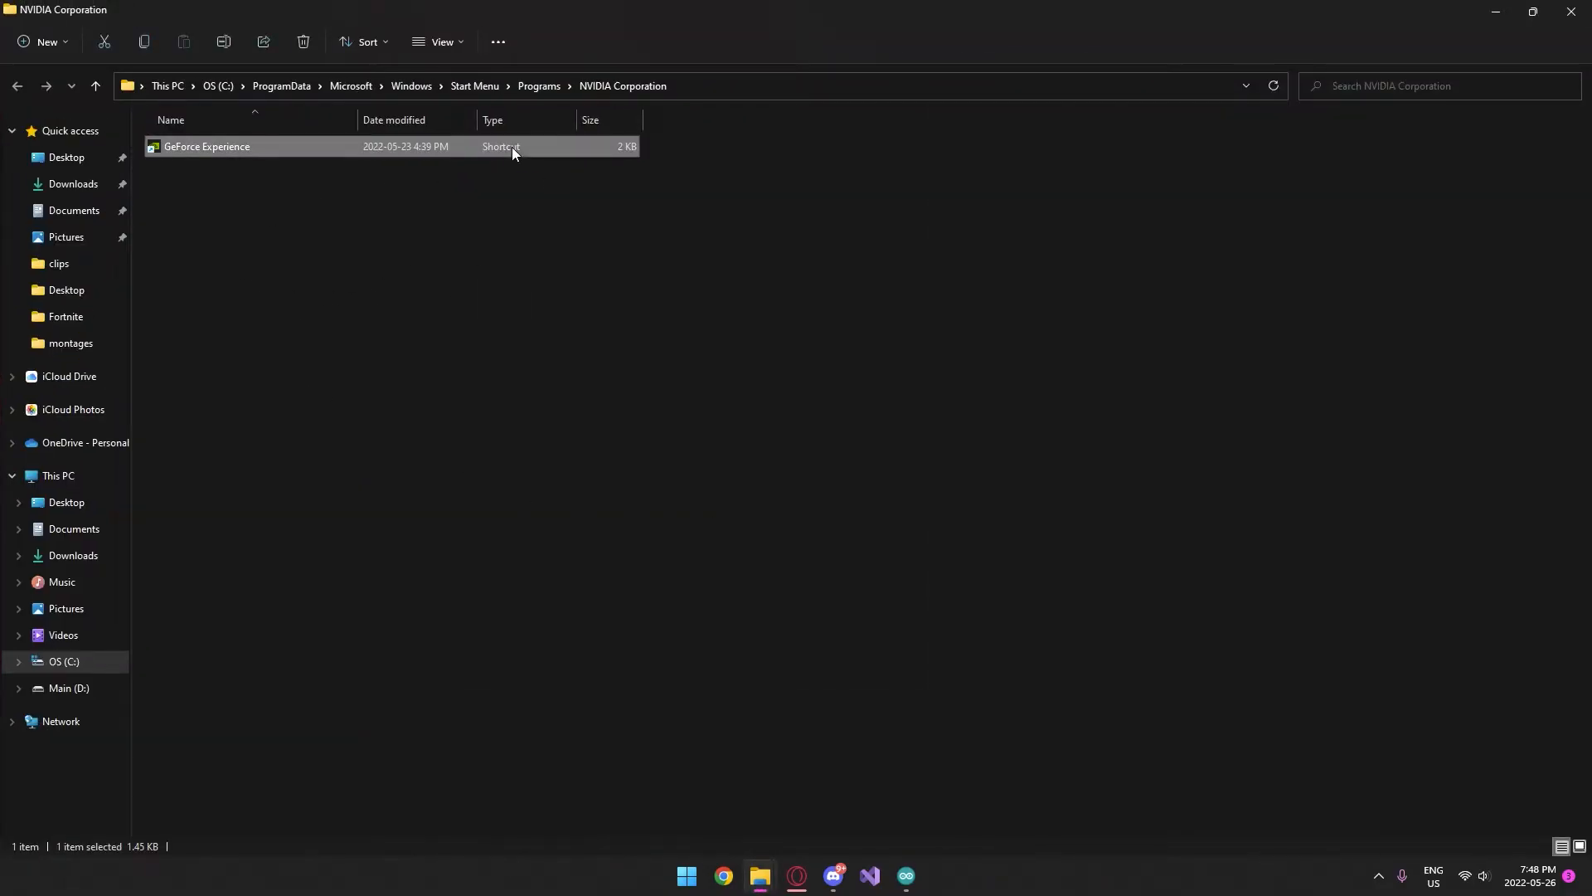
Append -shadowplay to the GeForce Experience shortcut's Target in its Properties.
right_click(206, 146)
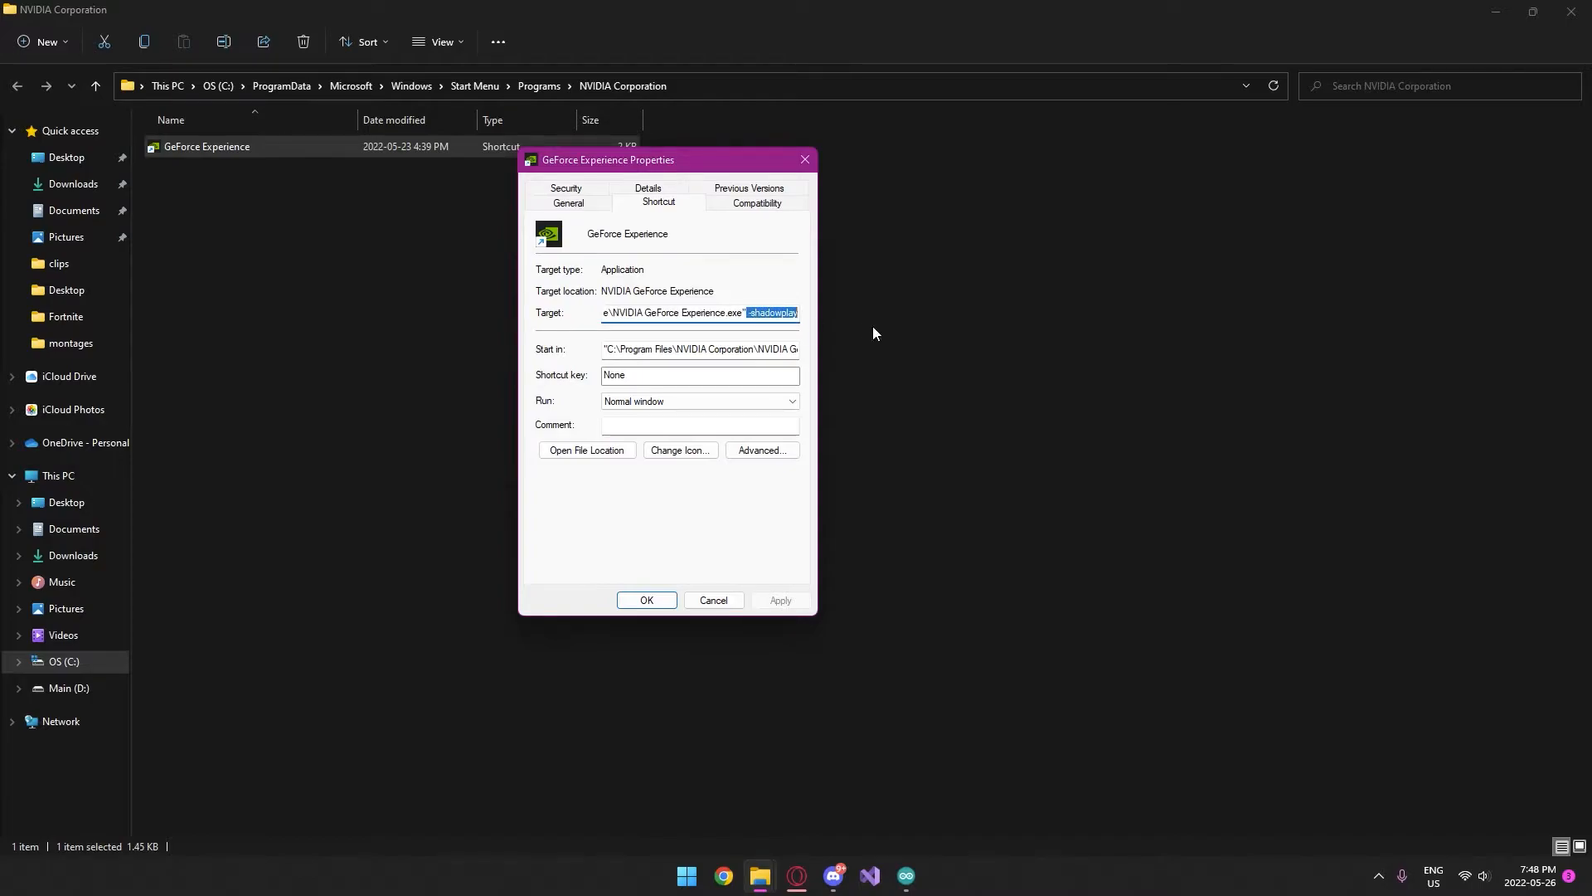
left_click(756, 312)
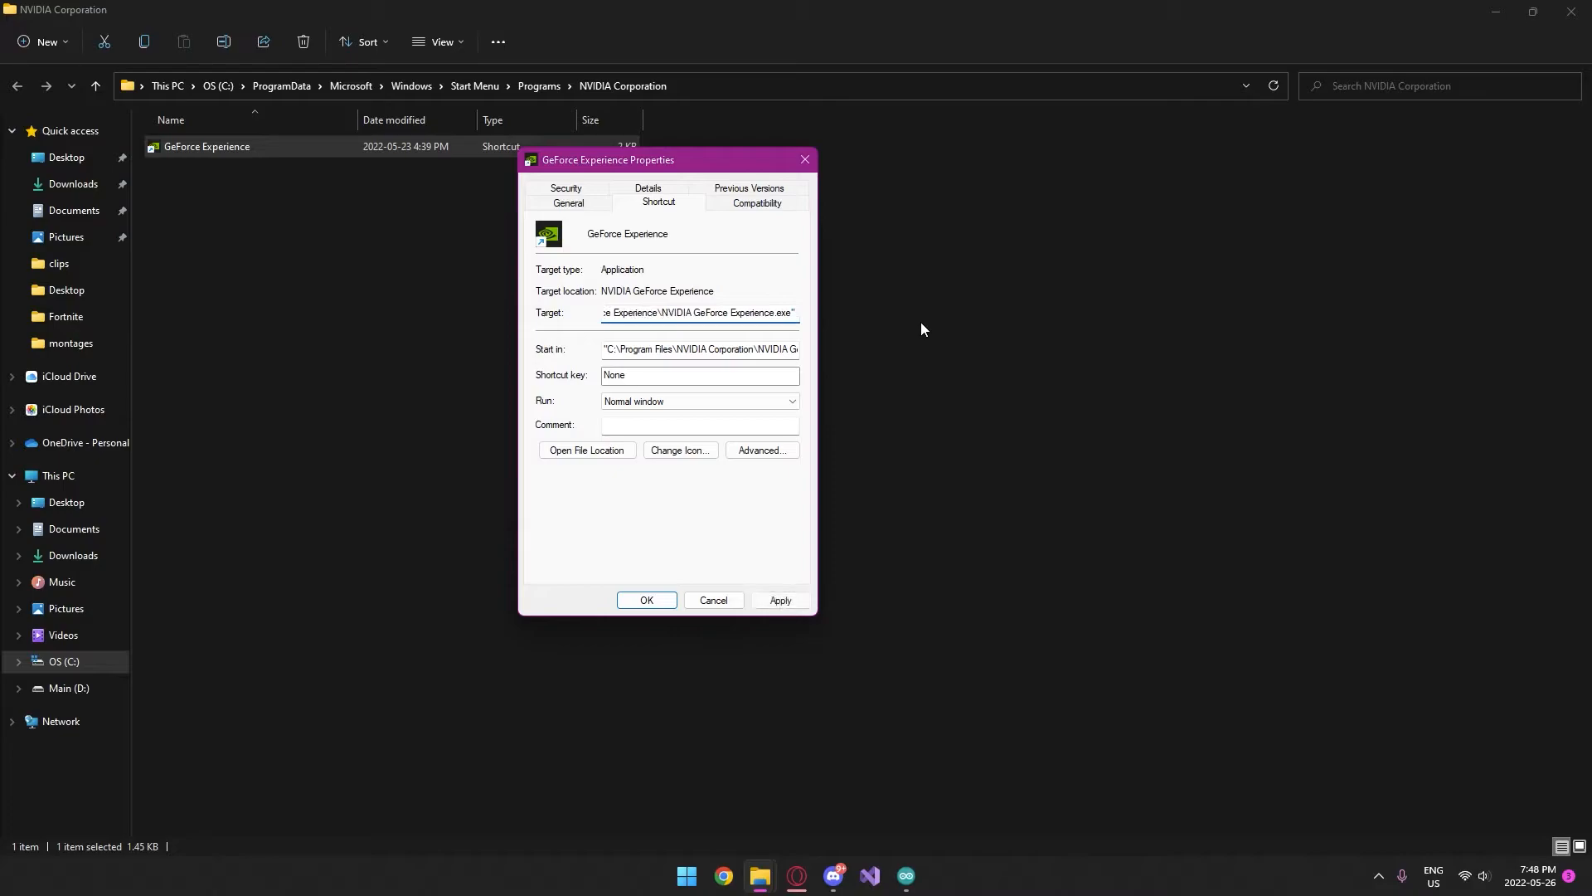
type("-sh")
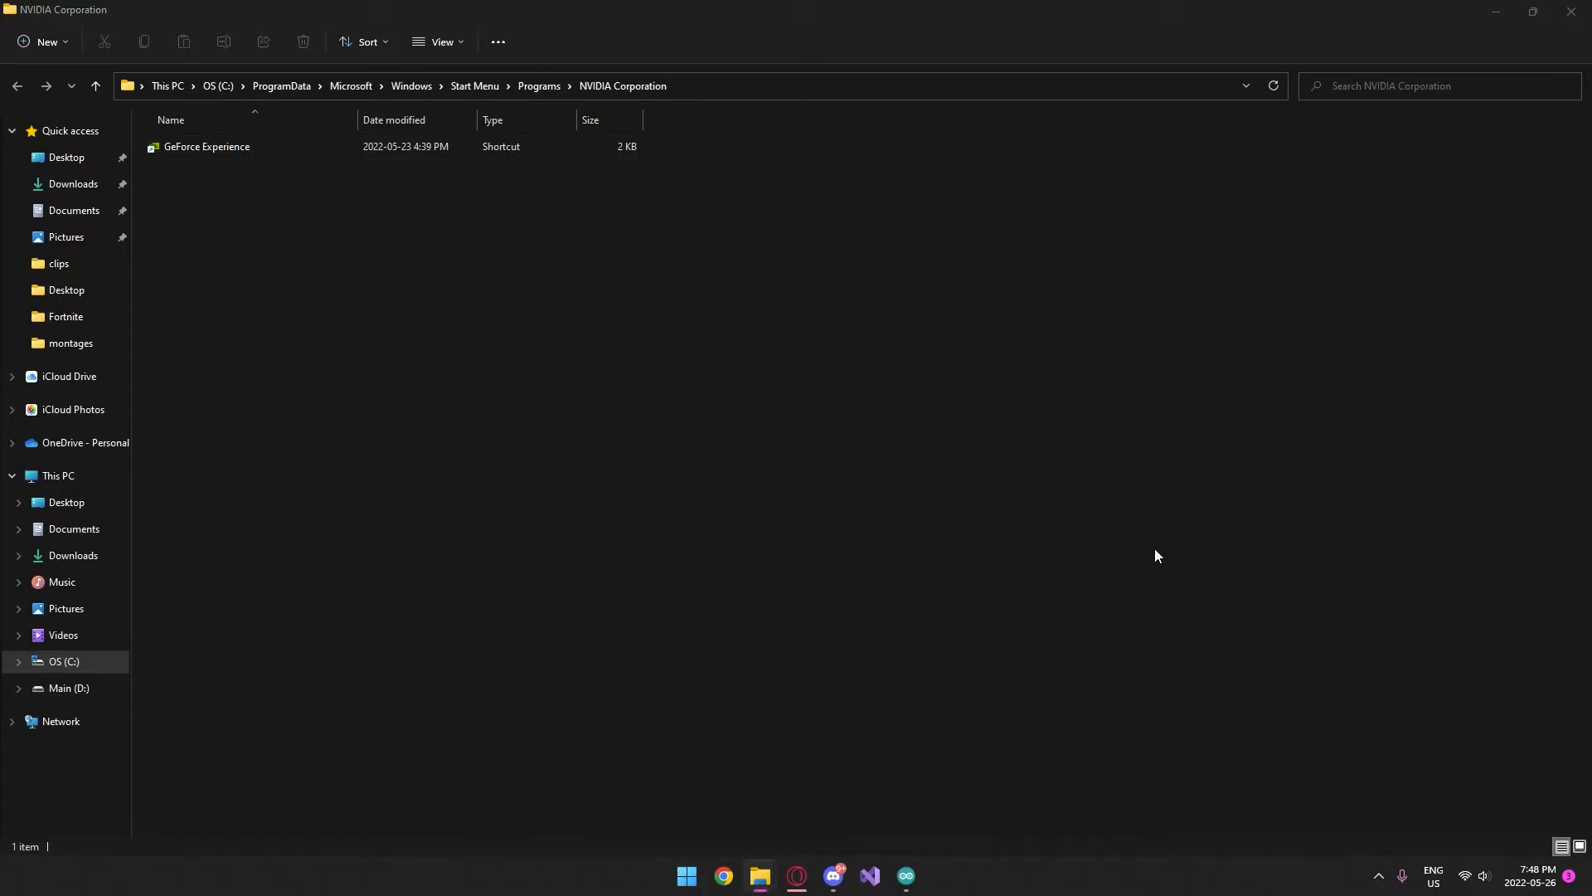
Launch GeForce Experience, review the My Rig GT 710 details in settings, then close it.
double_click(205, 146)
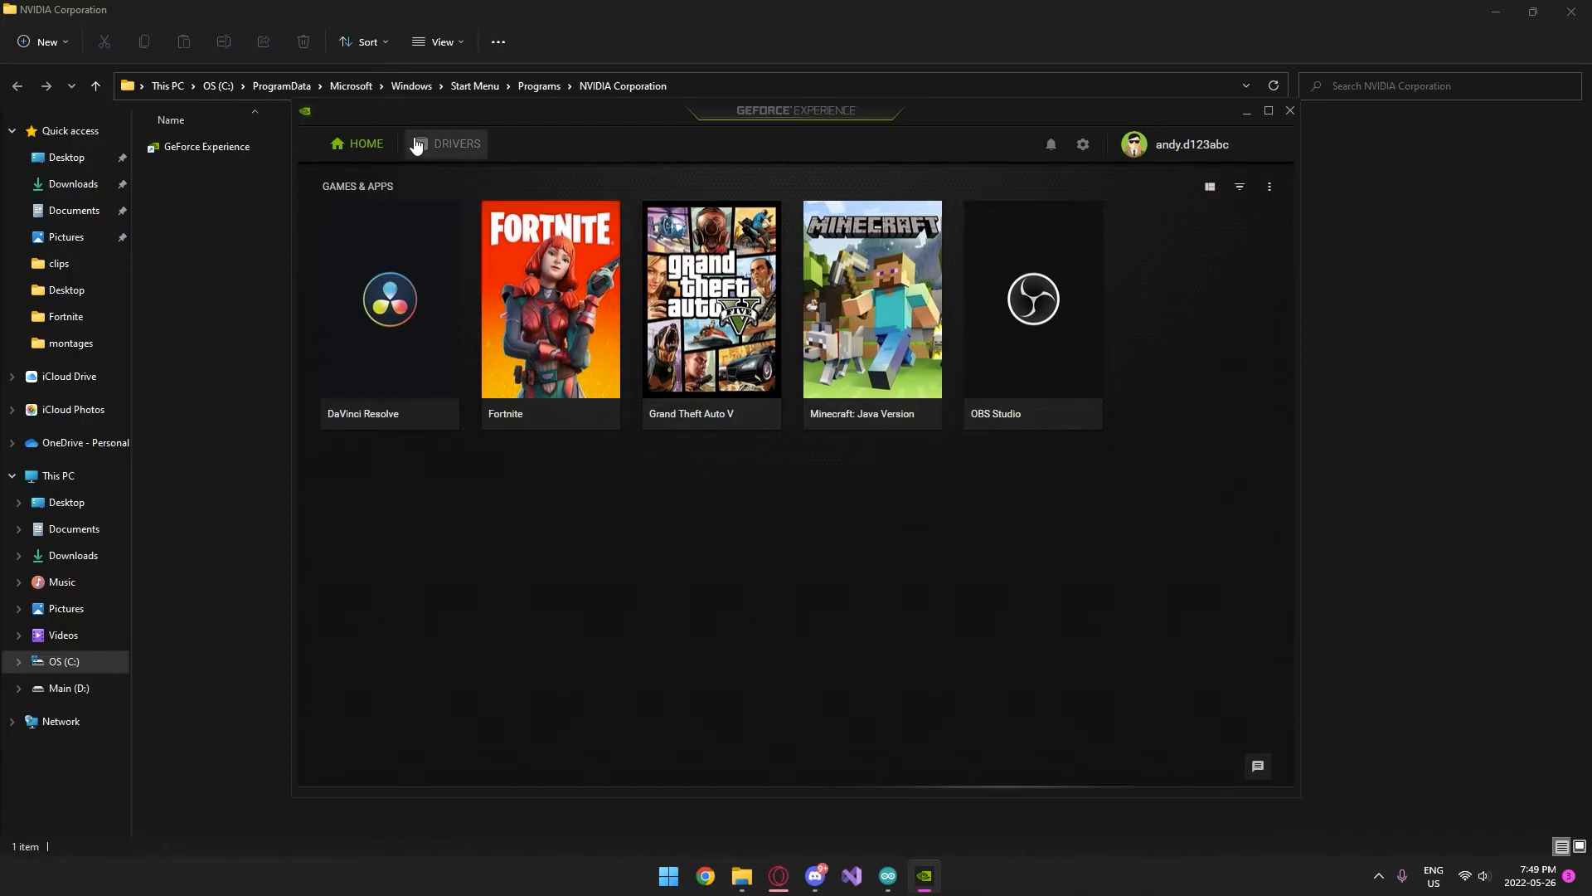
left_click(454, 143)
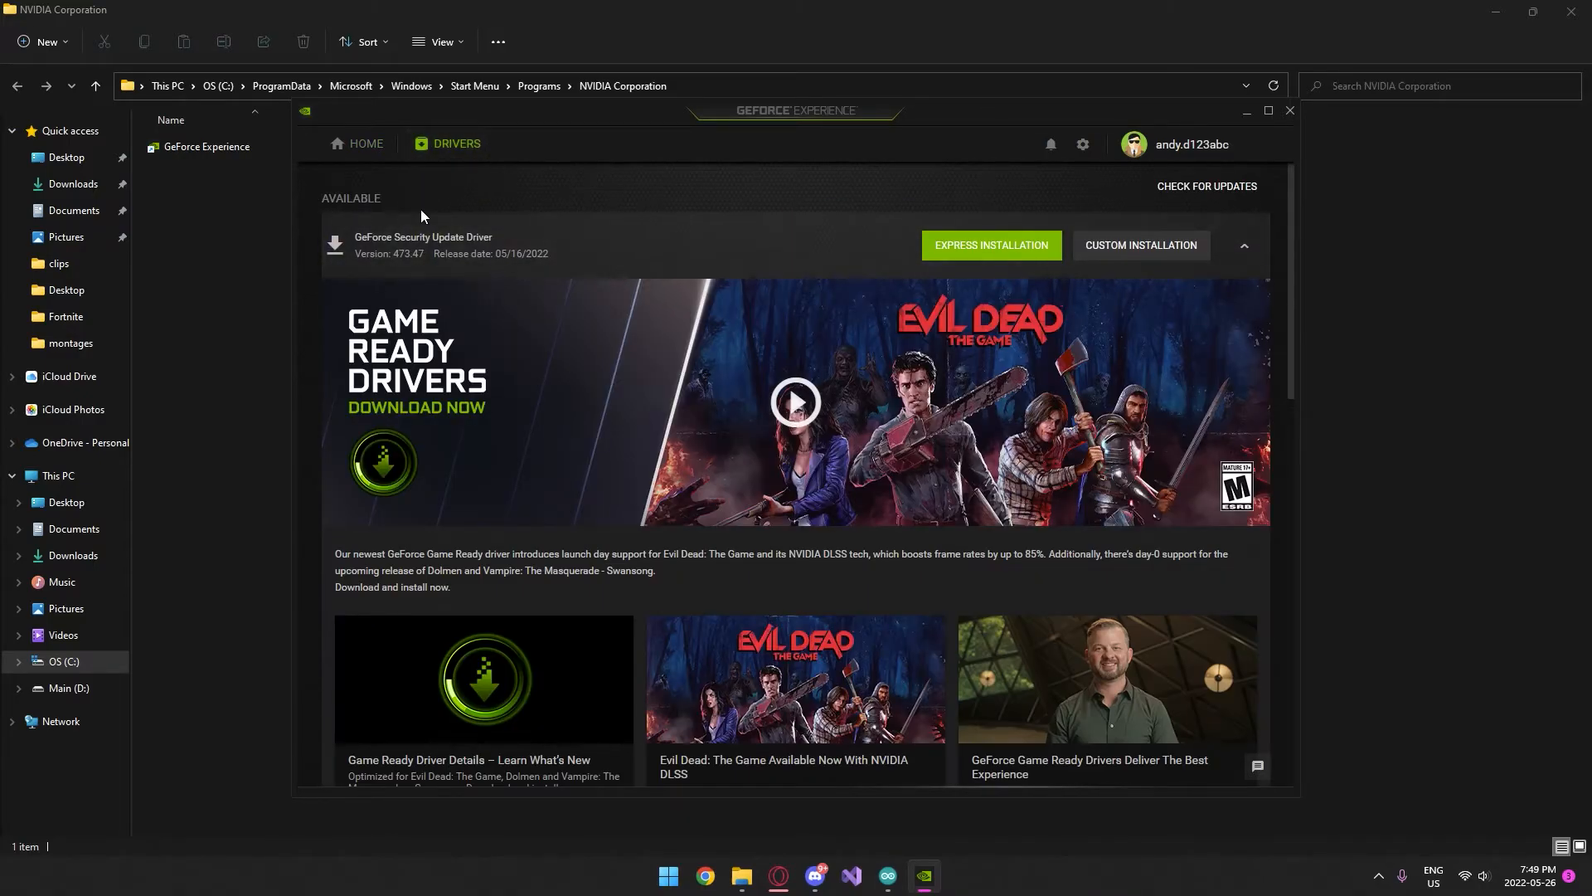
left_click(365, 143)
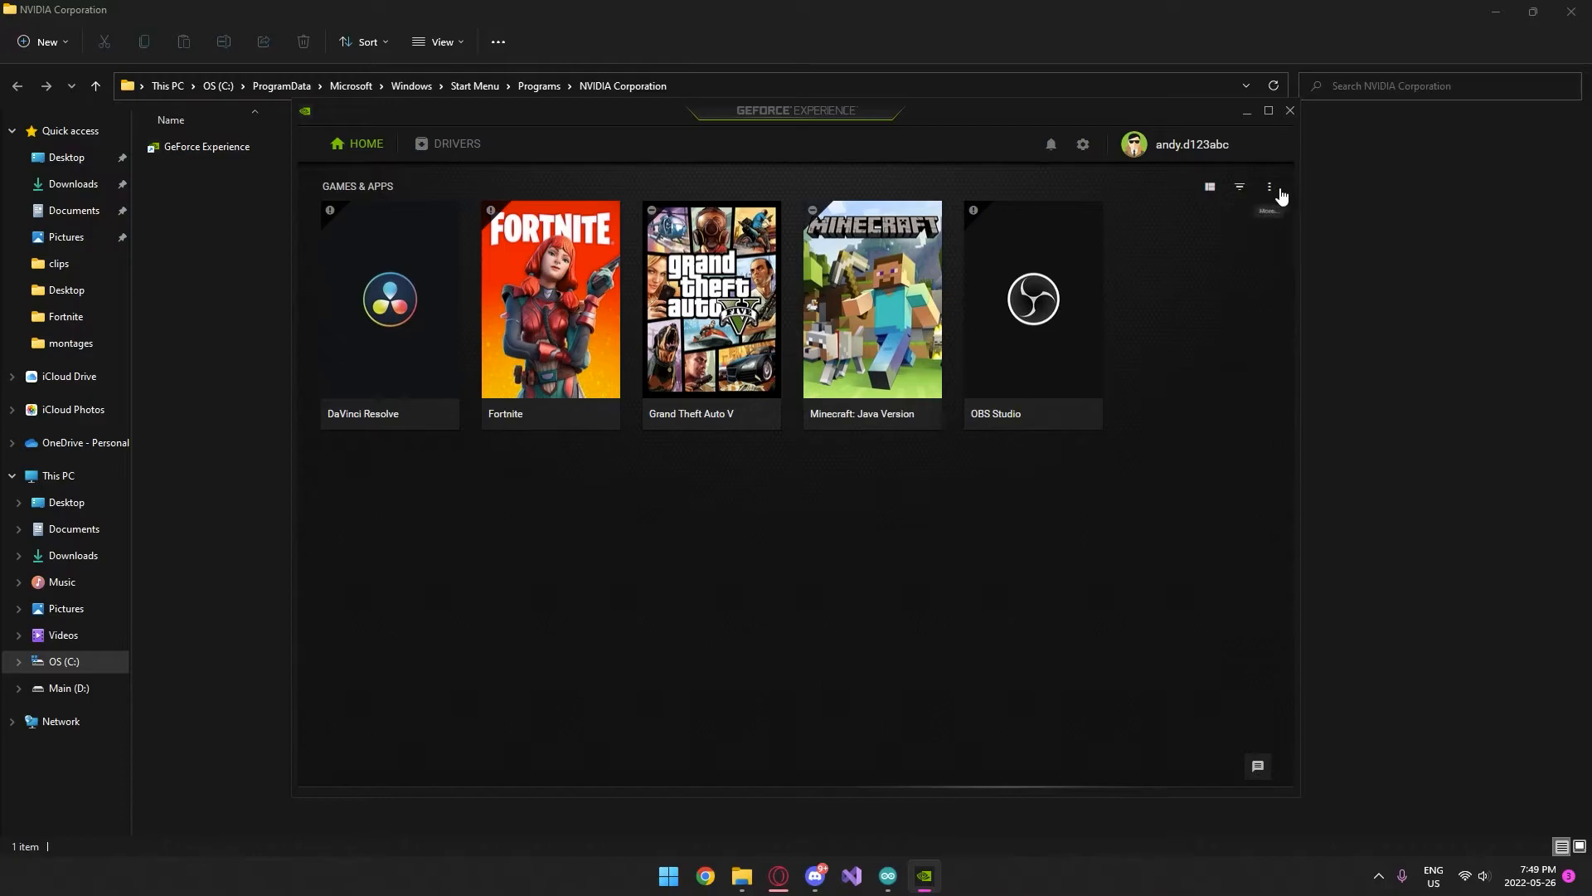
left_click(1081, 145)
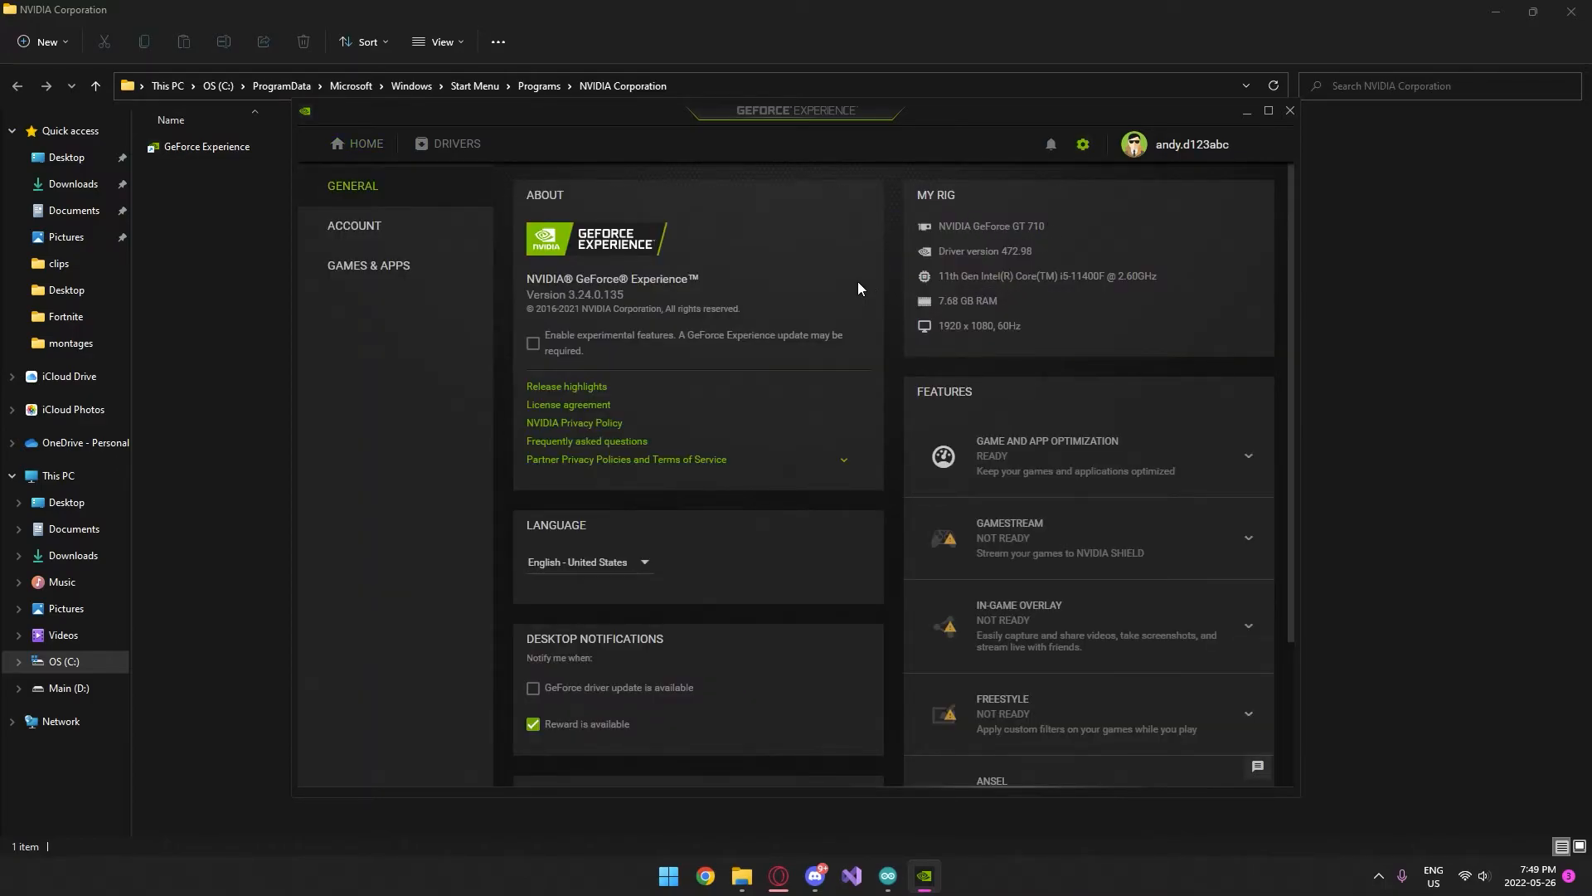
mouse_move(974, 323)
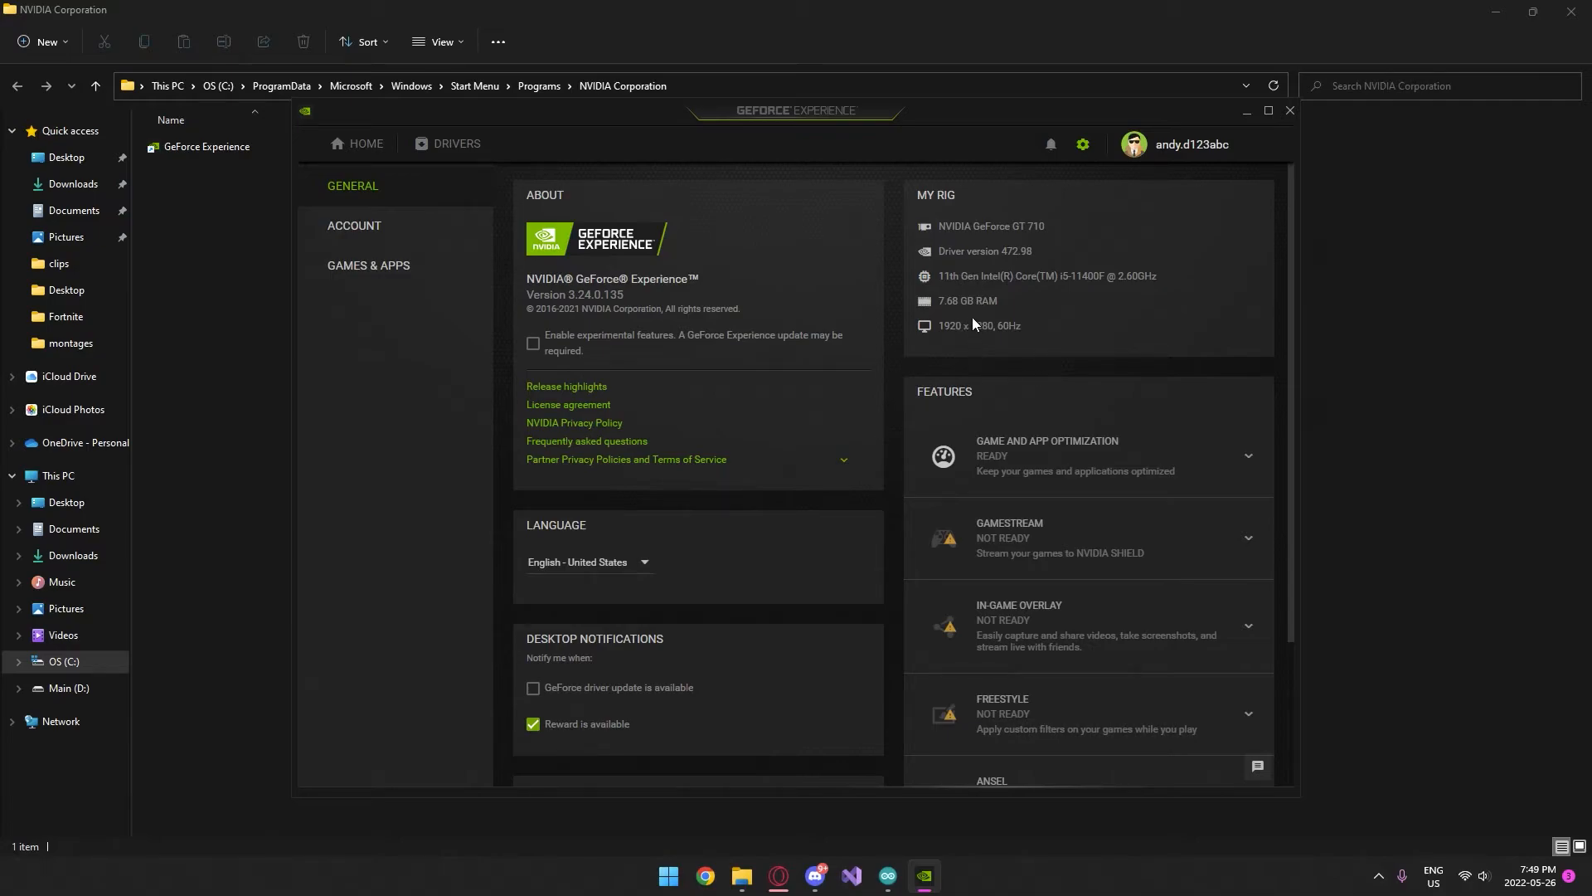
mouse_move(1005, 222)
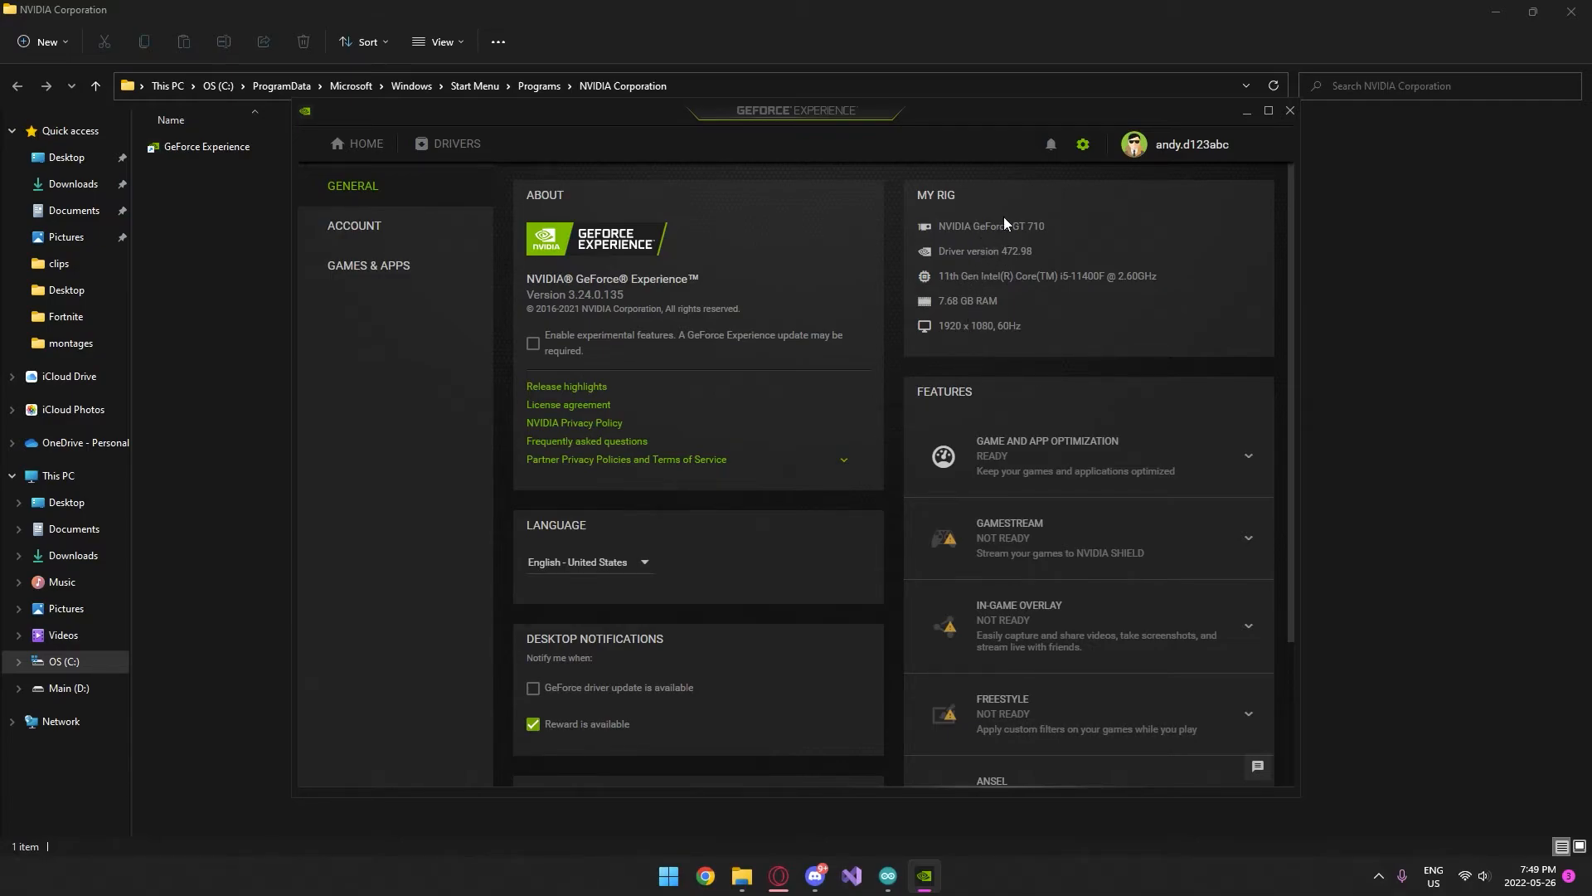
mouse_move(932, 283)
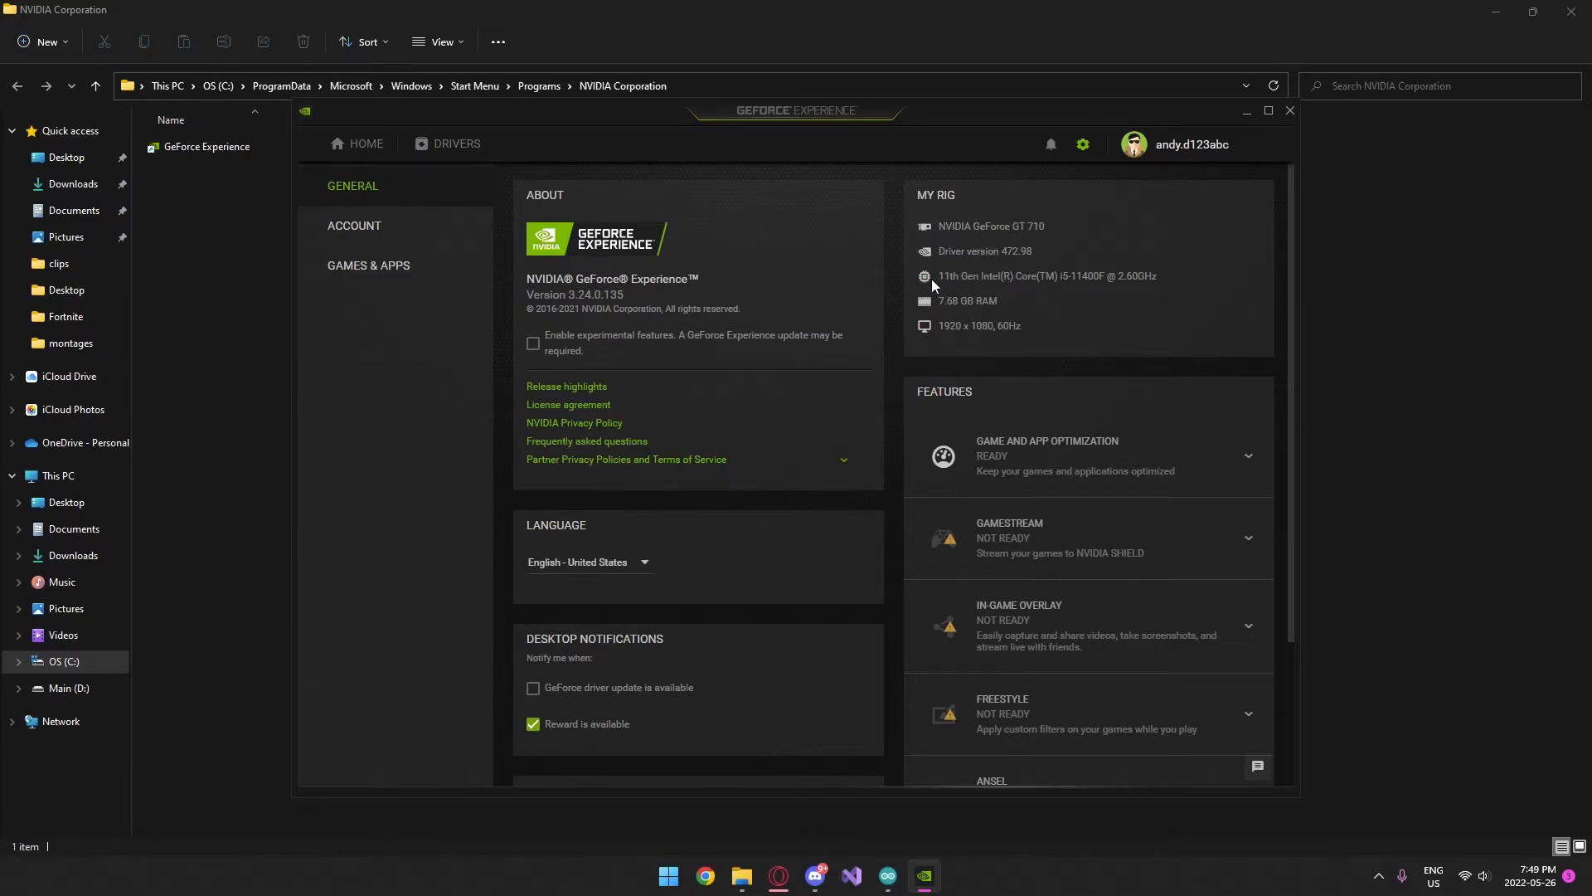
mouse_move(974, 237)
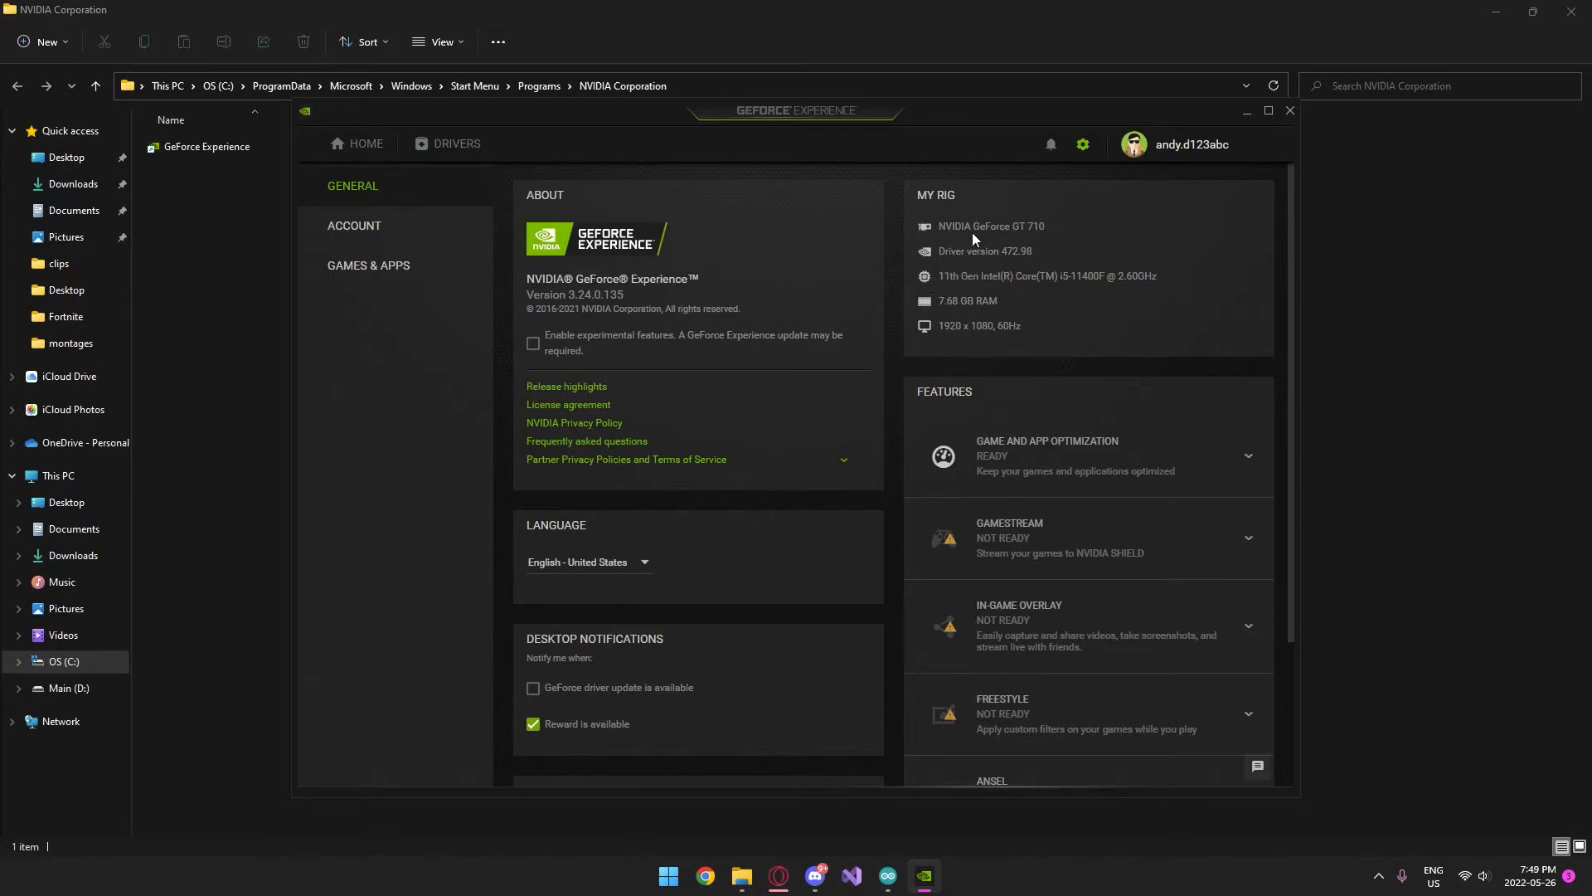
mouse_move(977, 308)
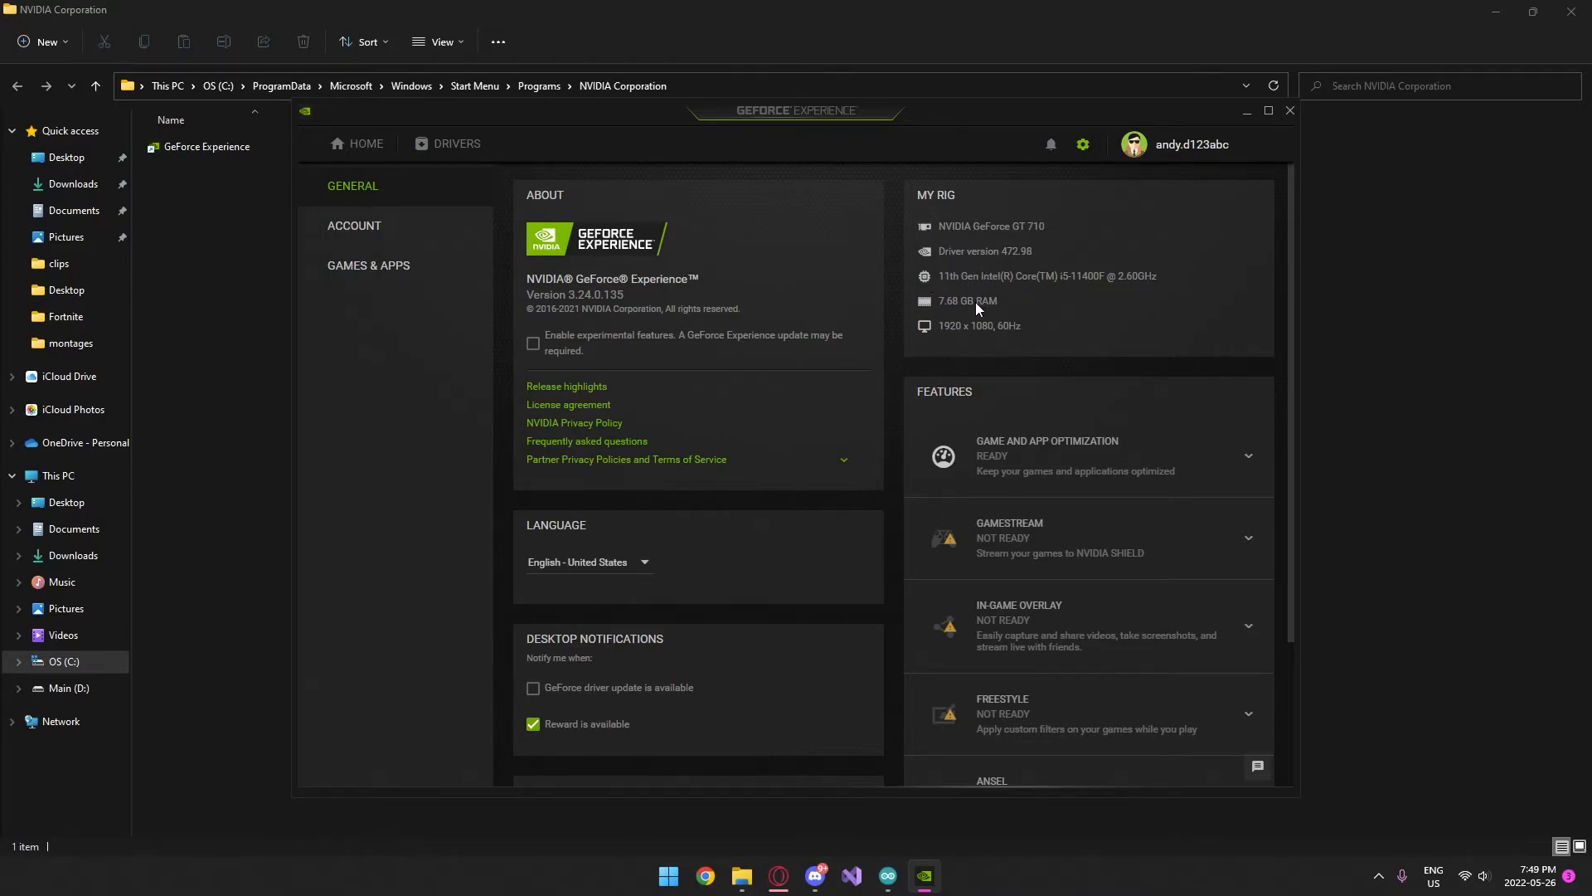
mouse_move(1024, 232)
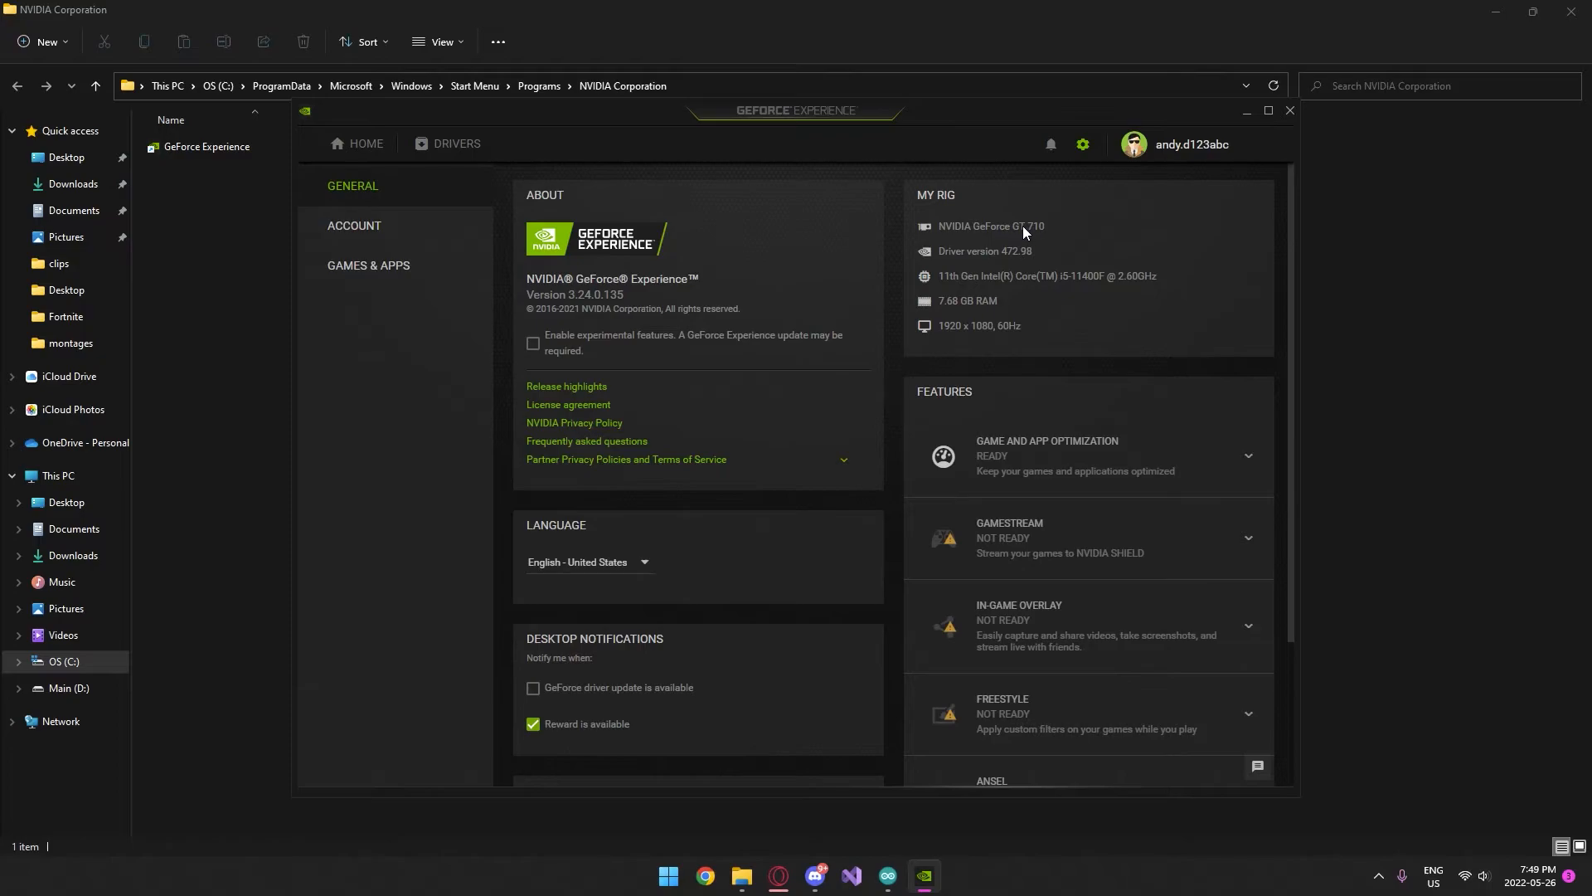
mouse_move(1291, 111)
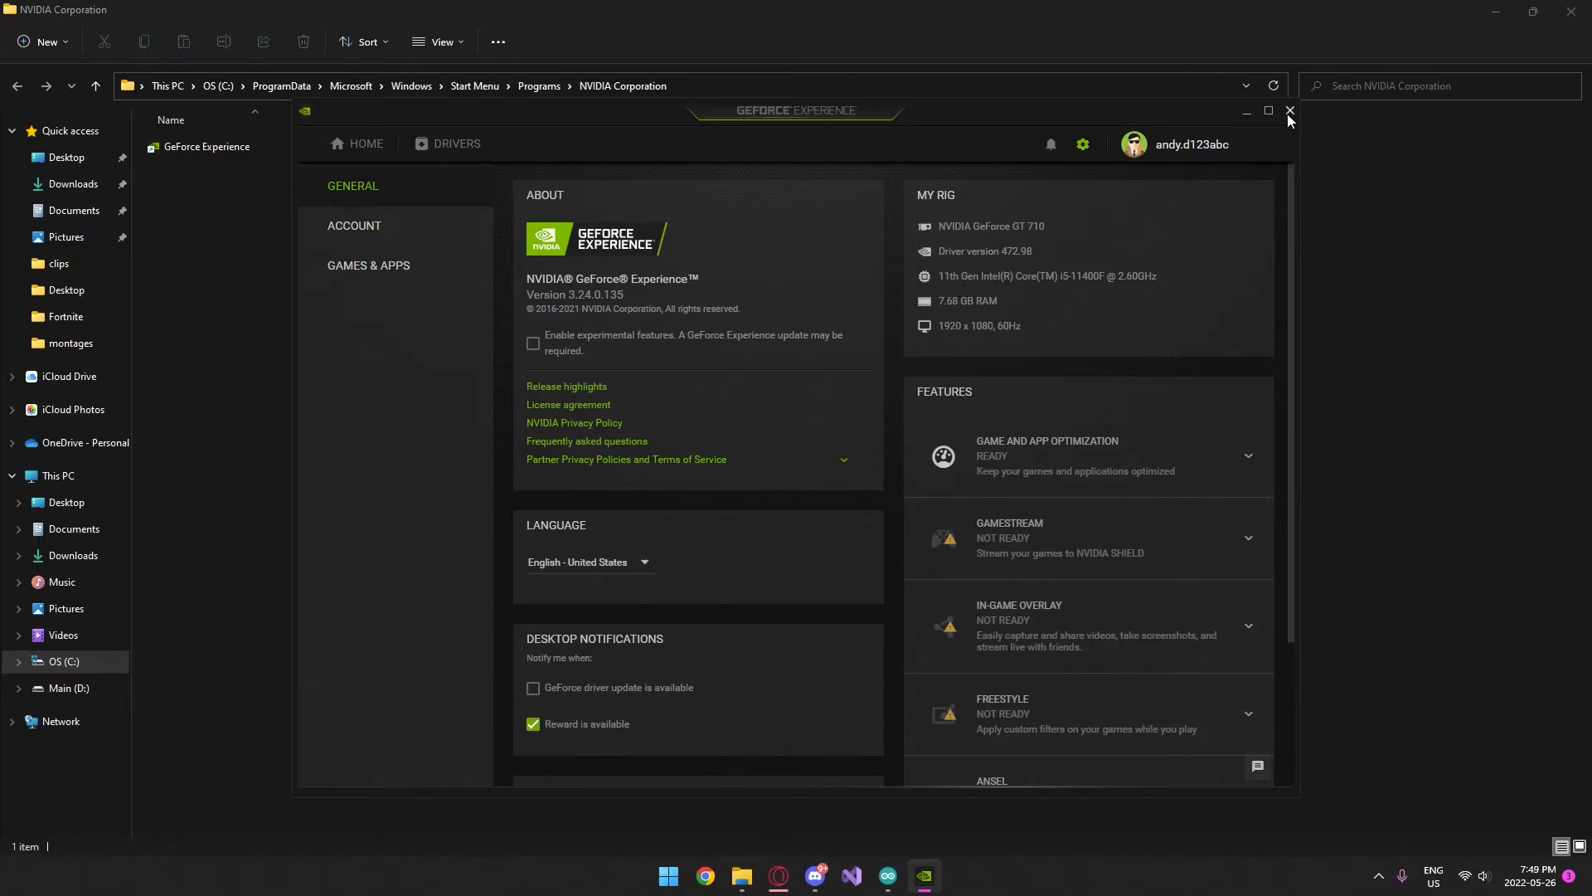
left_click(1289, 111)
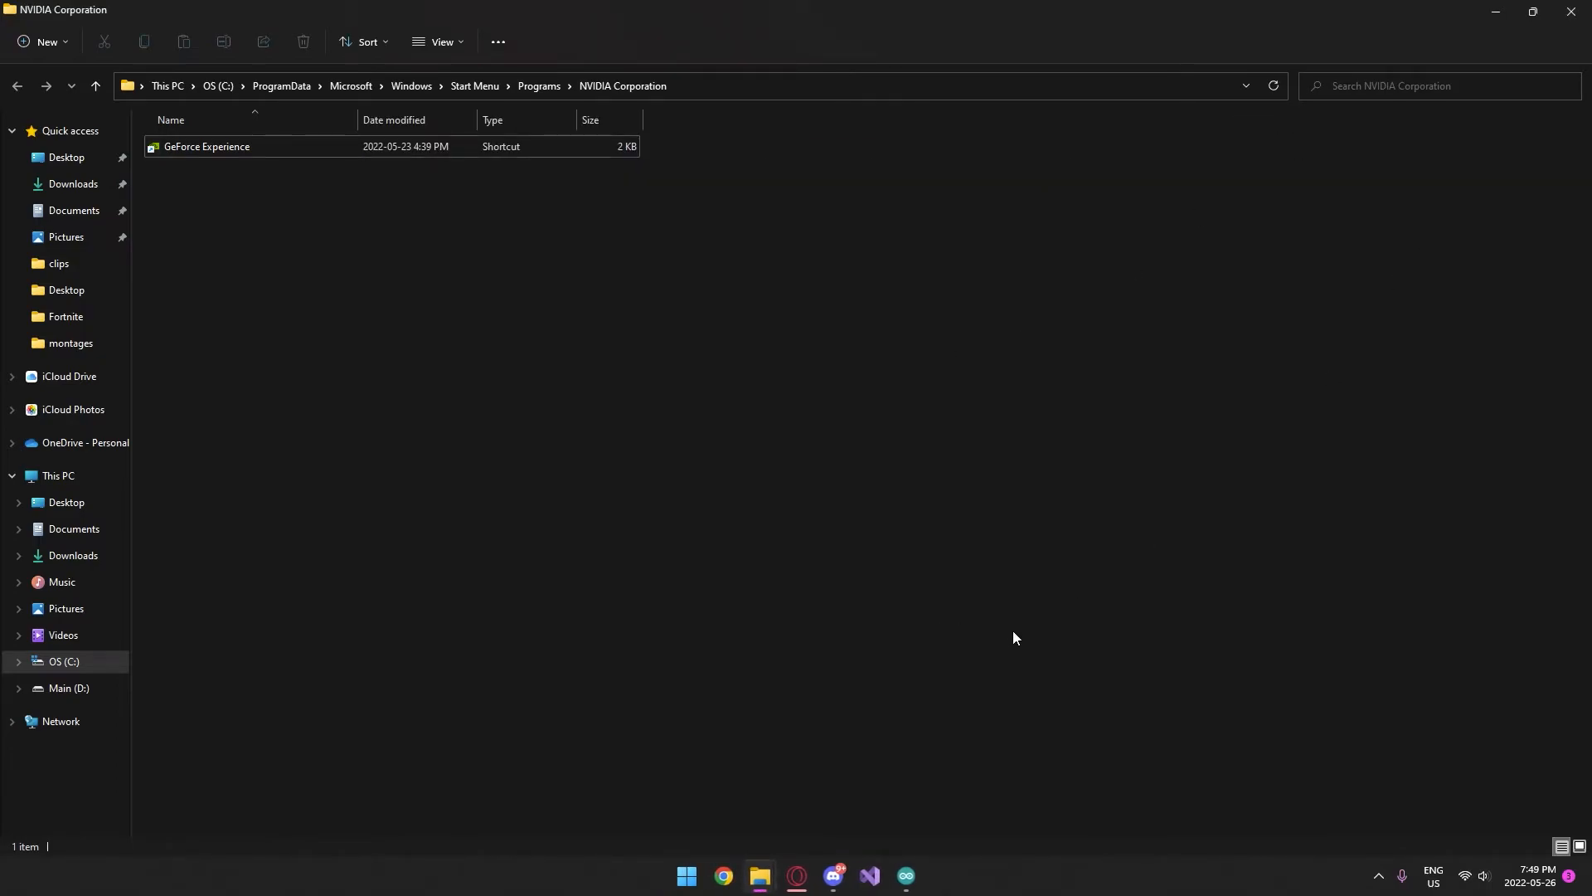
mouse_move(924, 637)
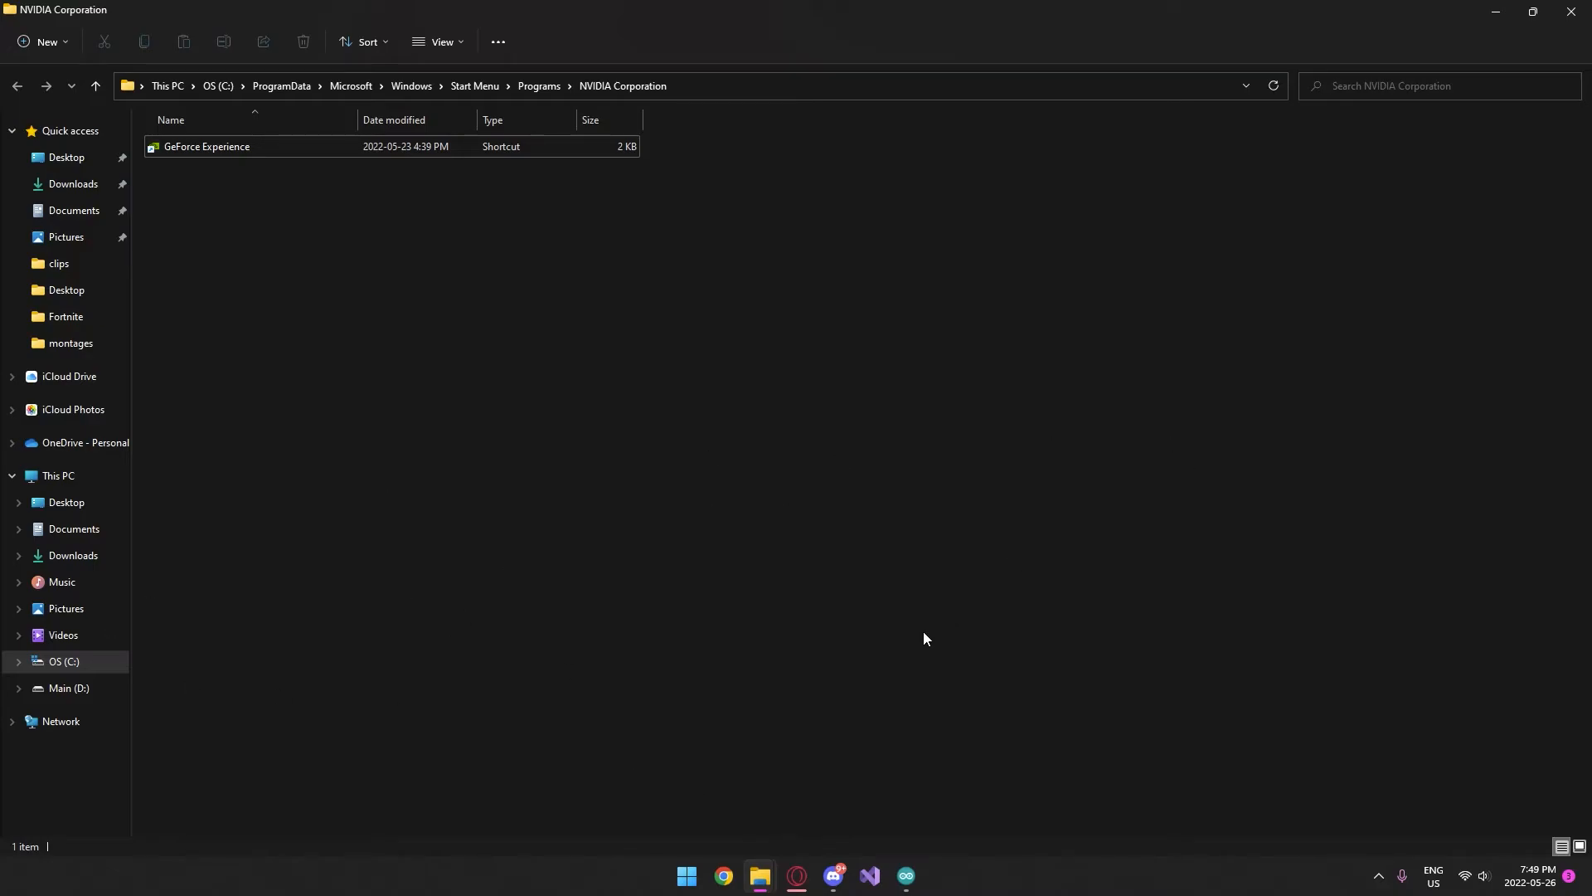
mouse_move(680, 812)
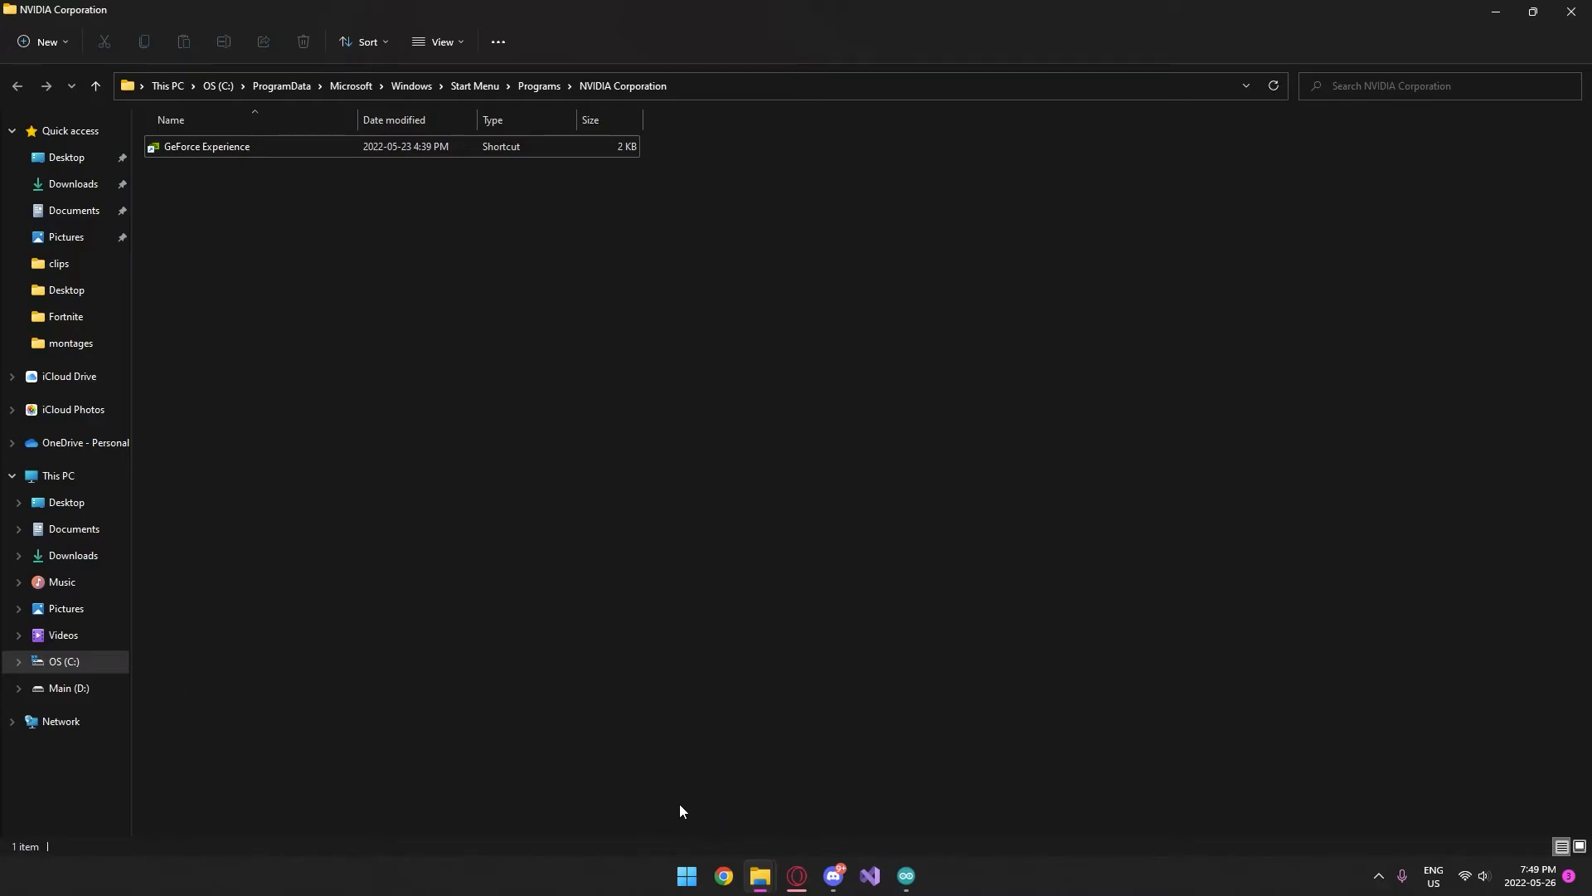
mouse_move(697, 818)
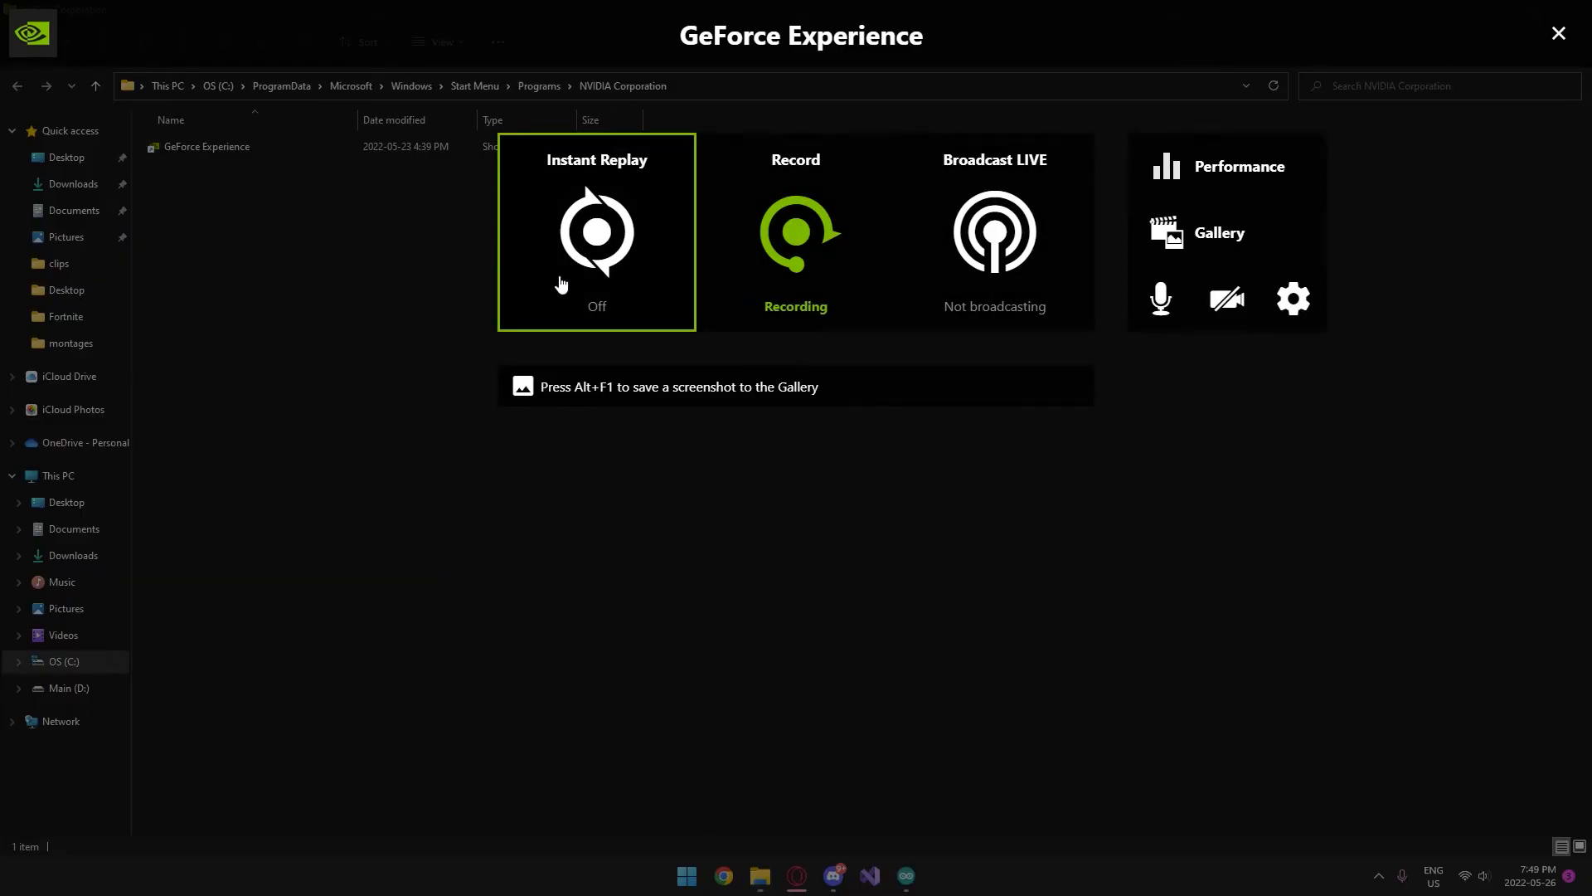
mouse_move(1225, 297)
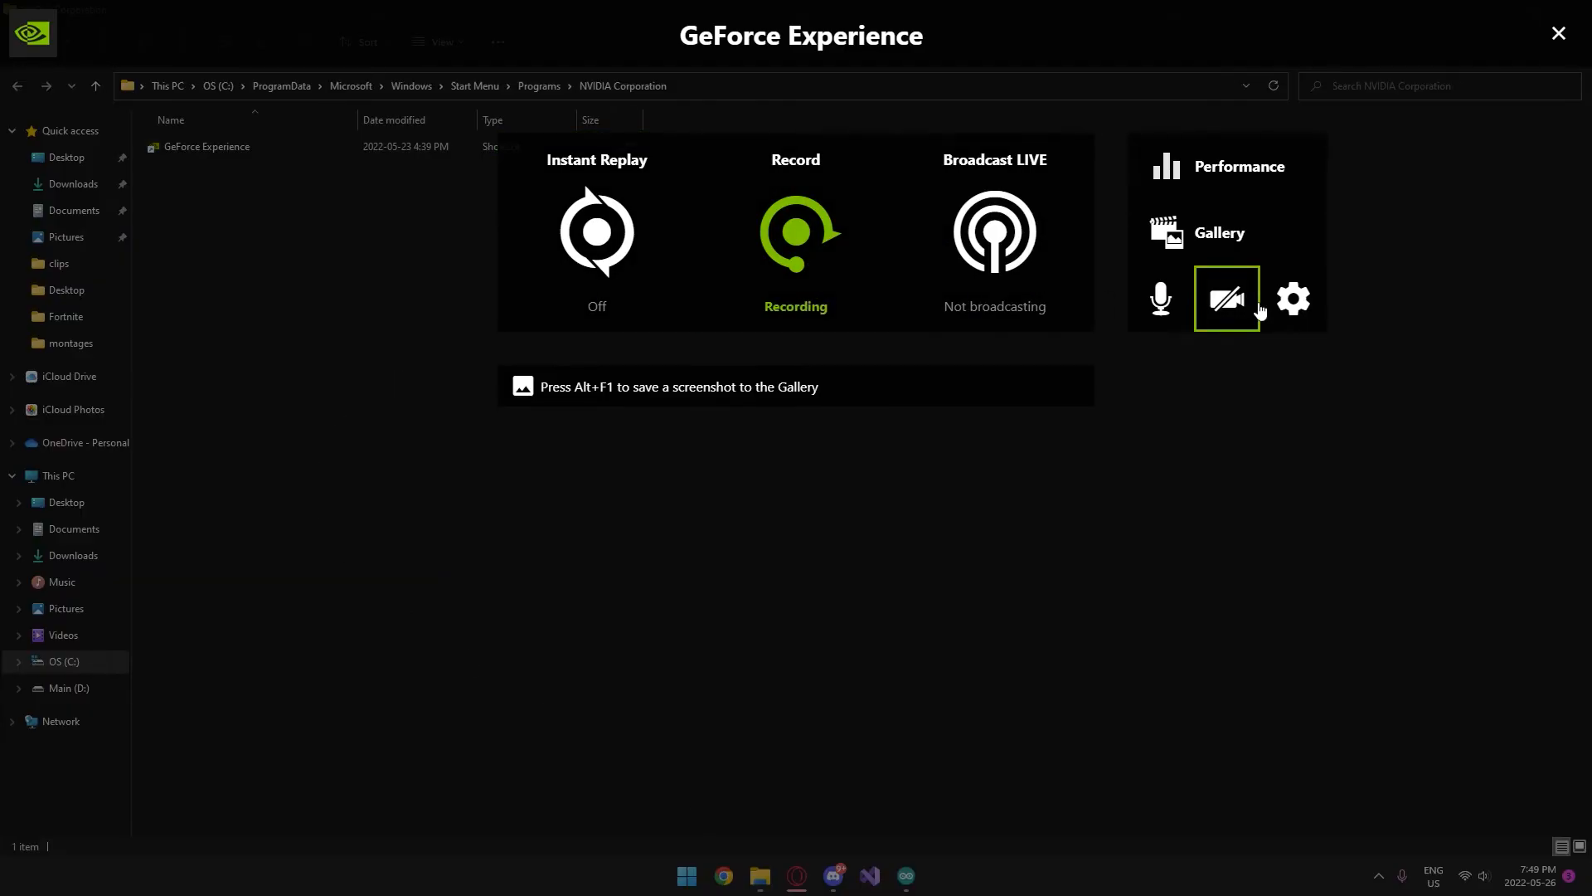
left_click(1292, 297)
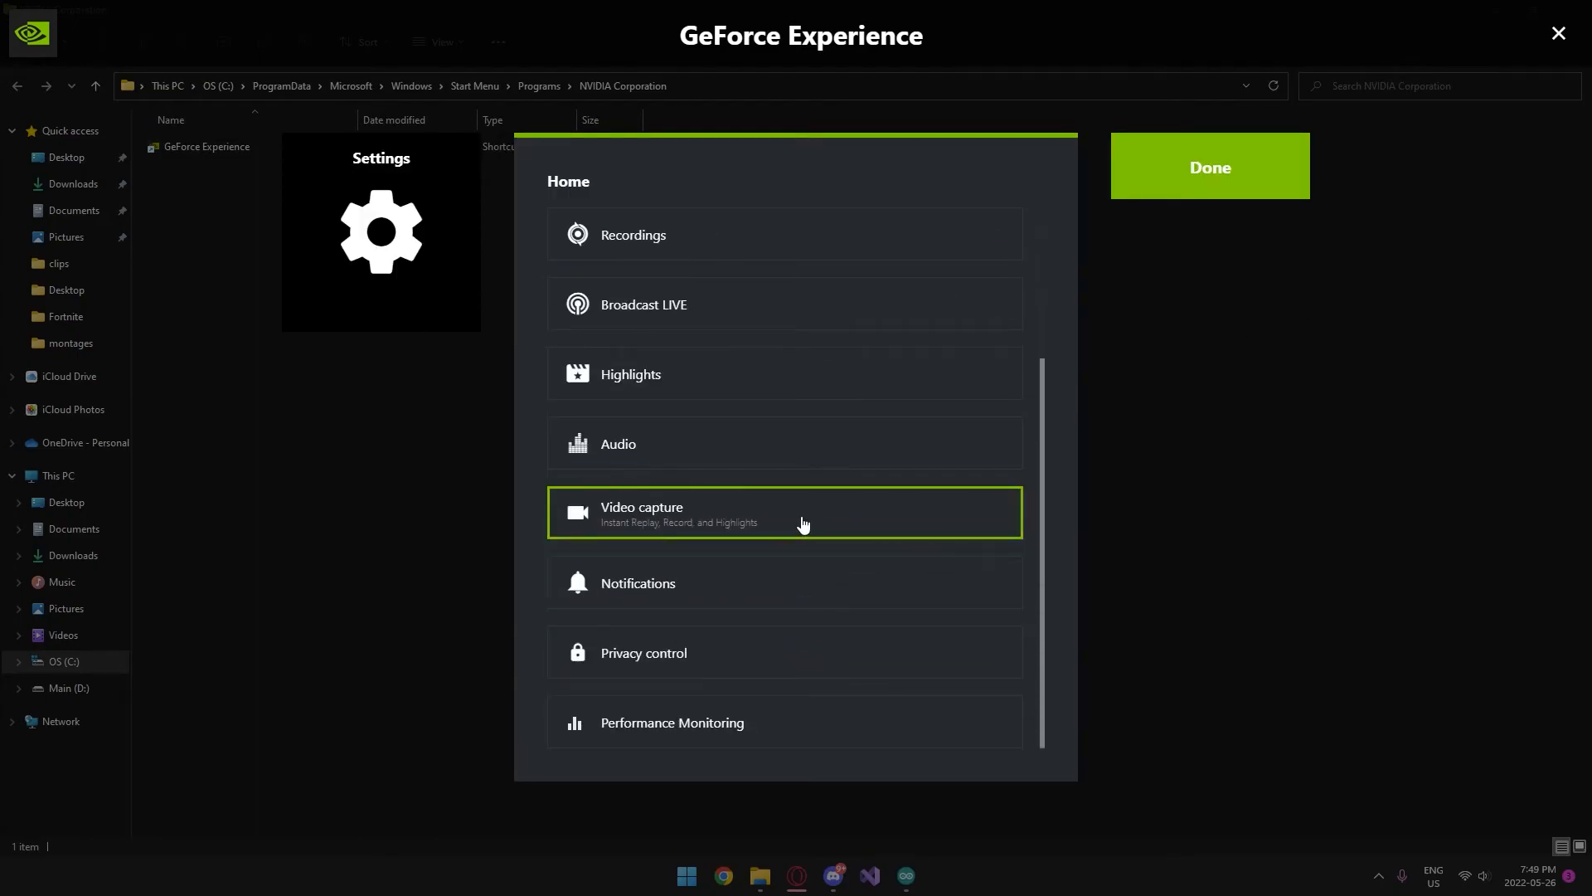
scroll("up", 3)
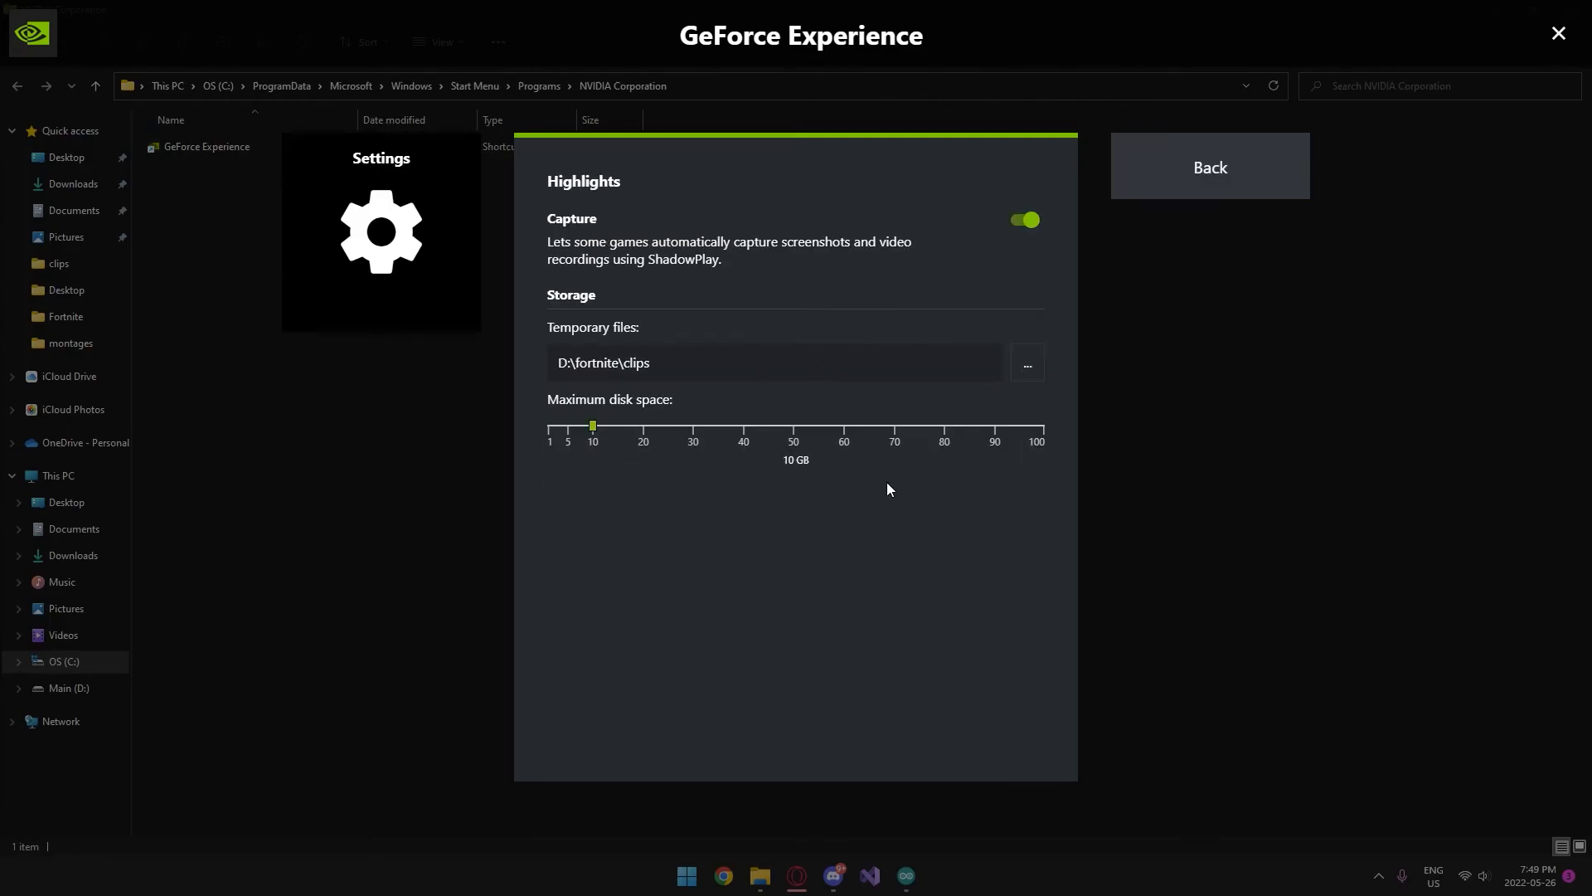
left_click(1208, 166)
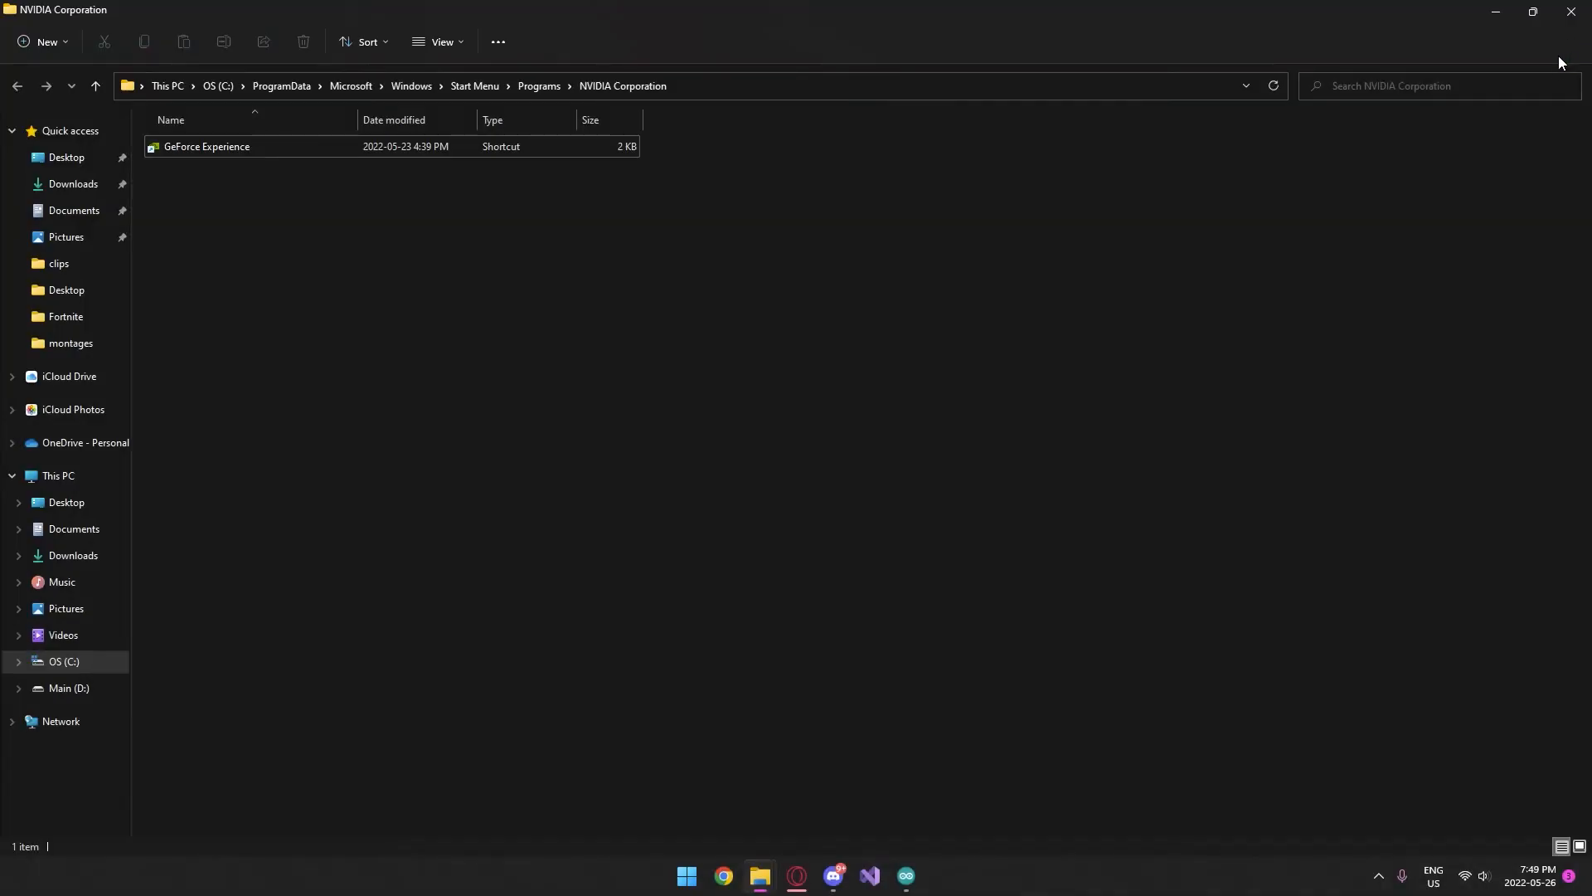
mouse_move(783, 722)
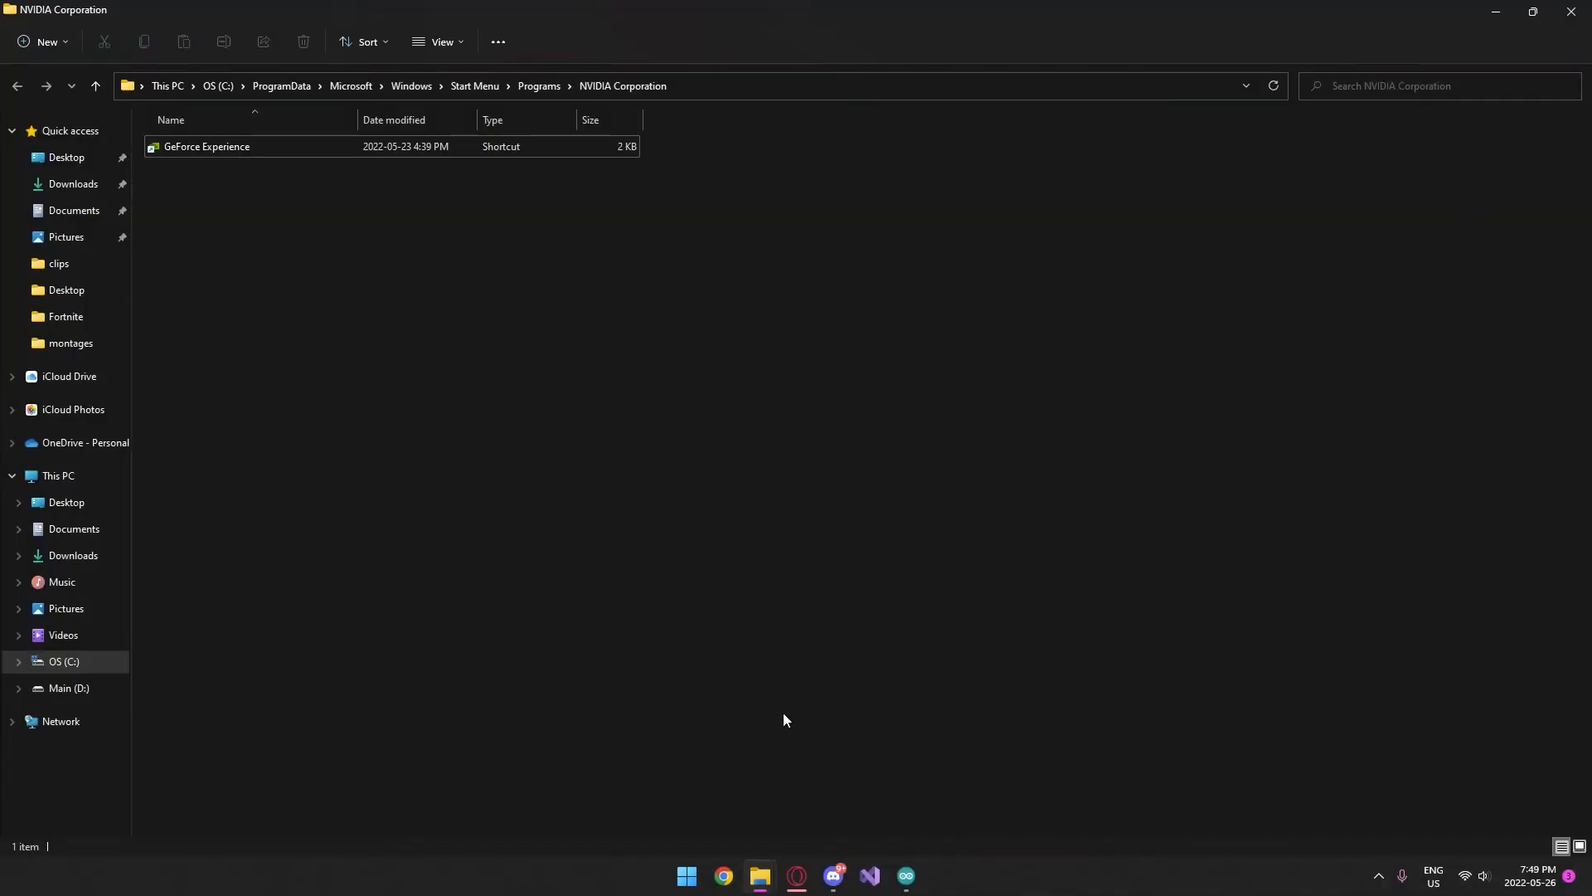
mouse_move(848, 803)
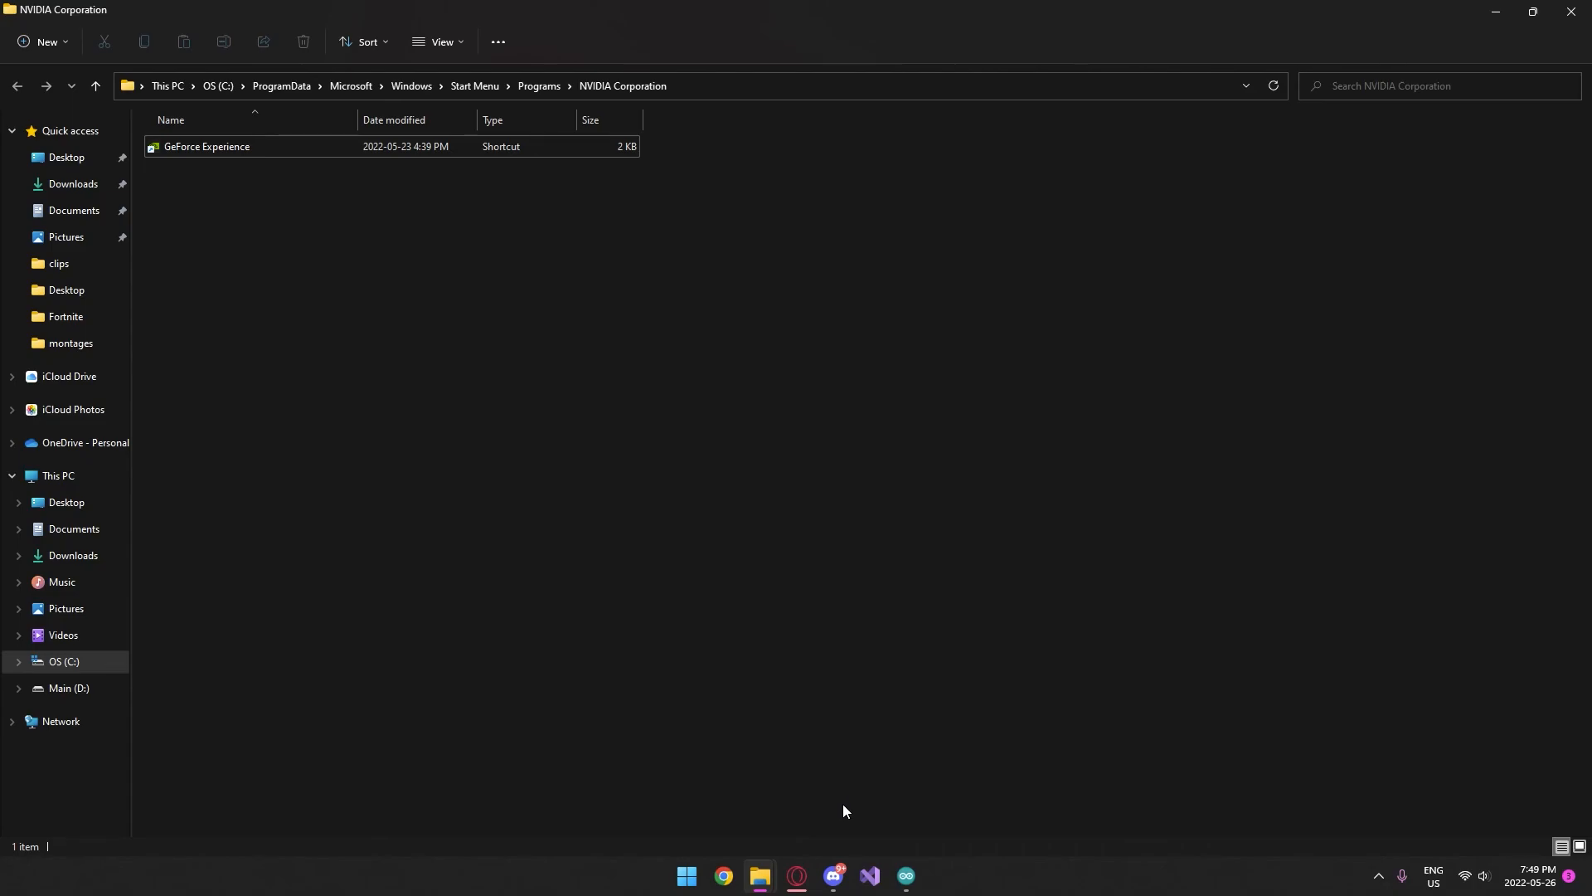
mouse_move(994, 607)
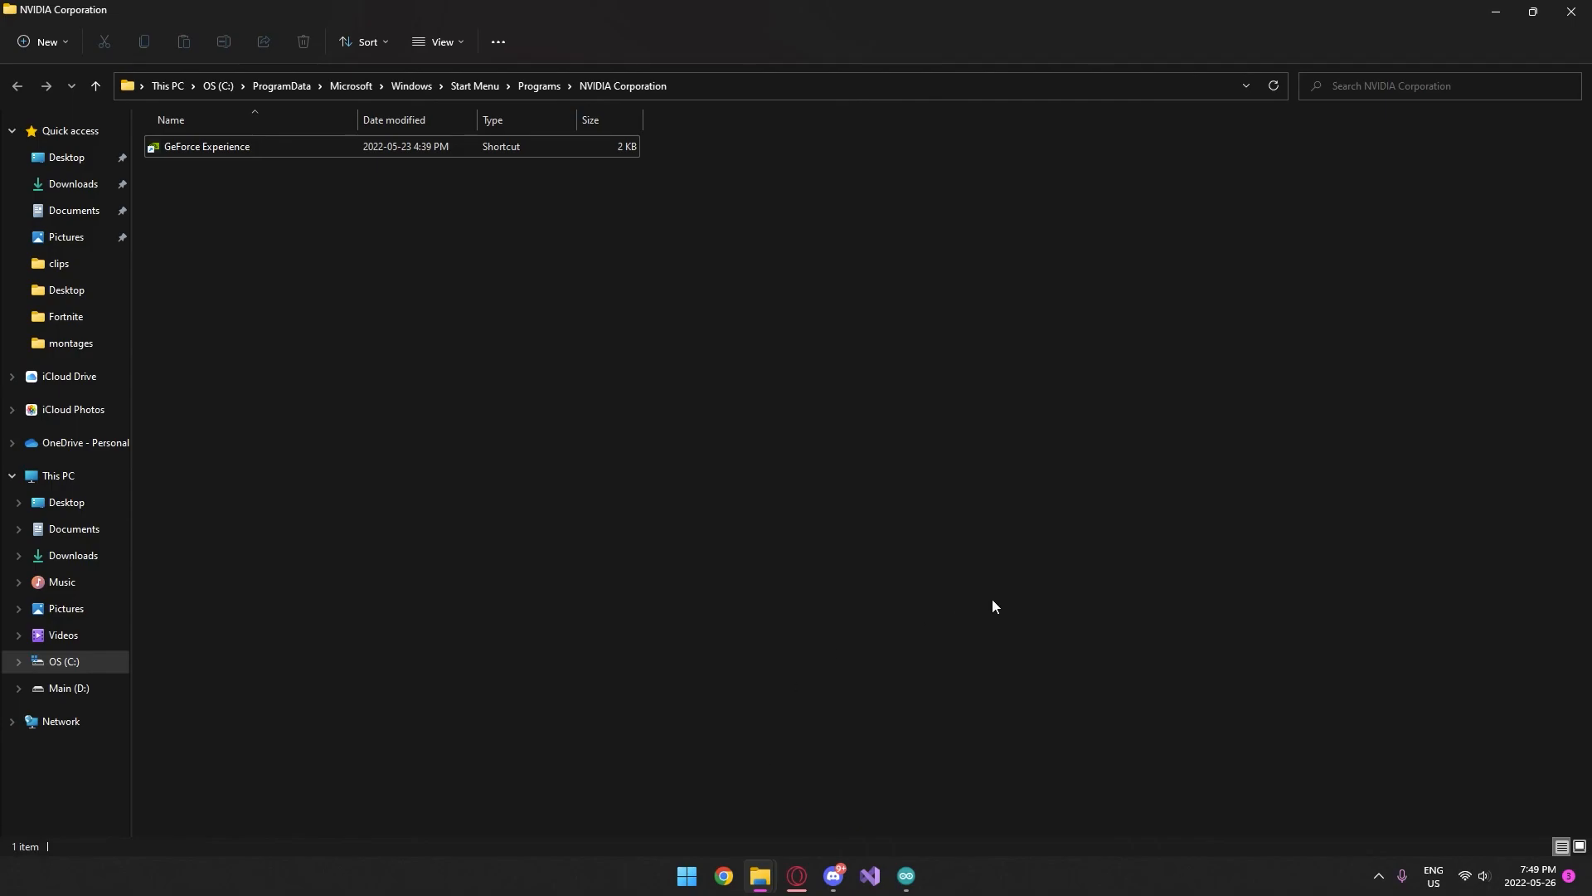